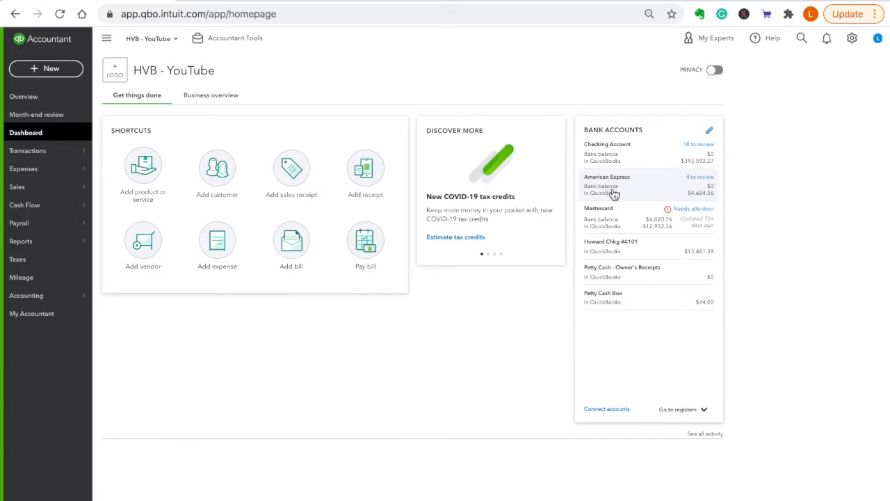
mouse_move(217, 245)
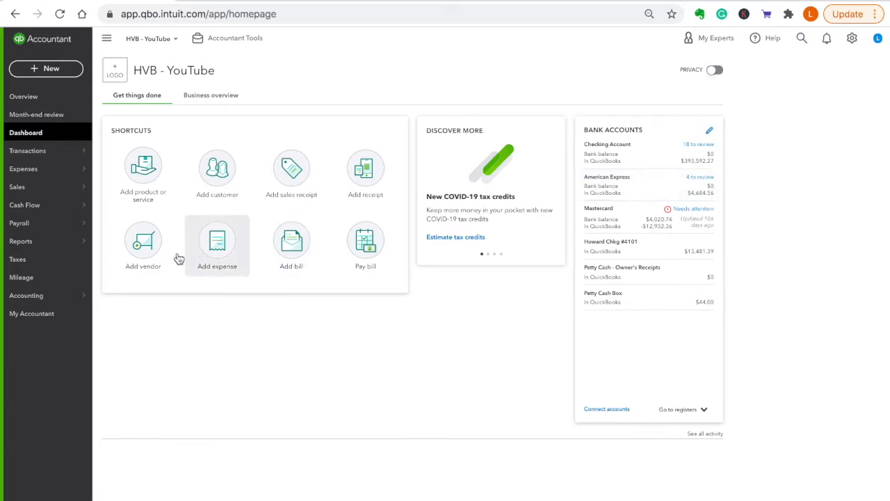
mouse_move(635, 232)
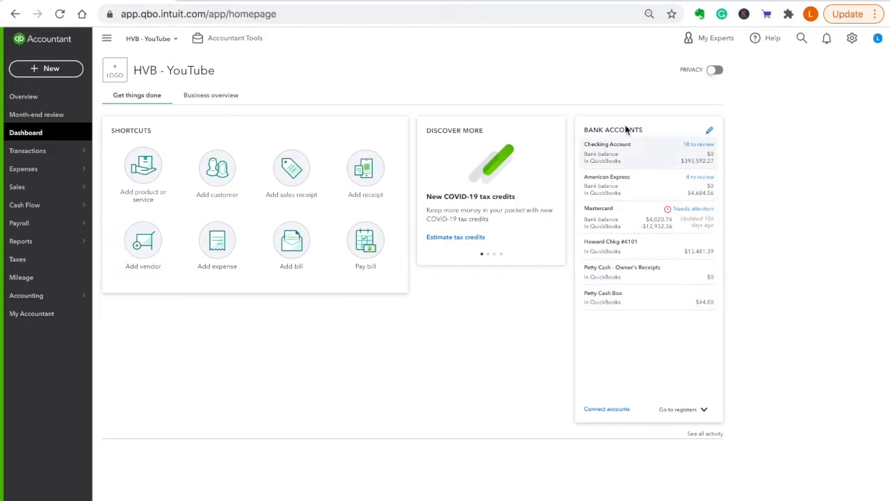
mouse_move(630, 205)
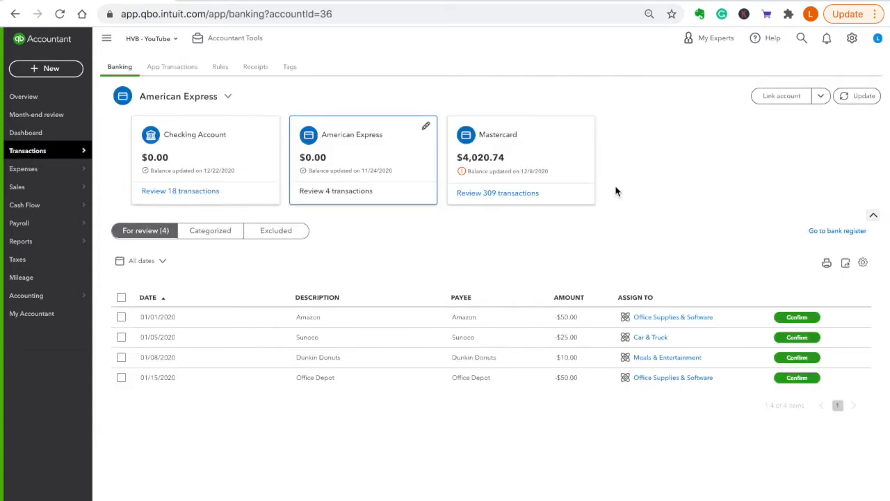
Step: Expand the 01/01/2020 Amazon $50 row to show vendor, category and memo
left_click(183, 260)
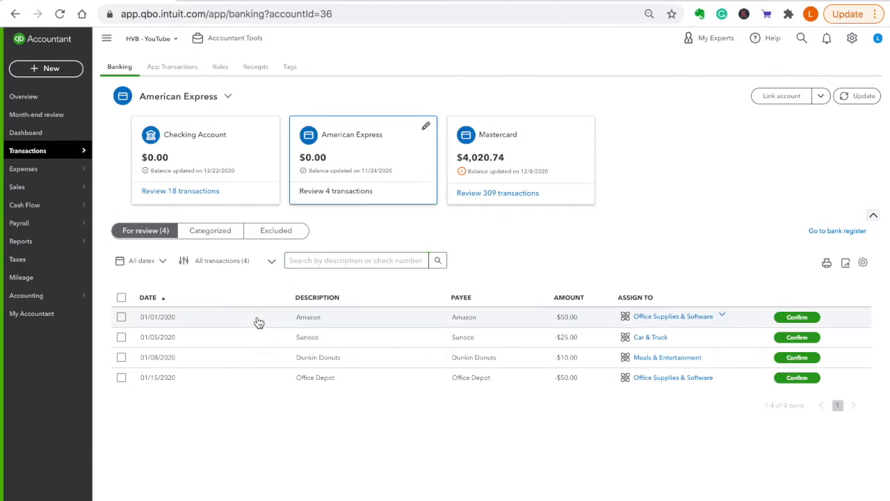
left_click(307, 316)
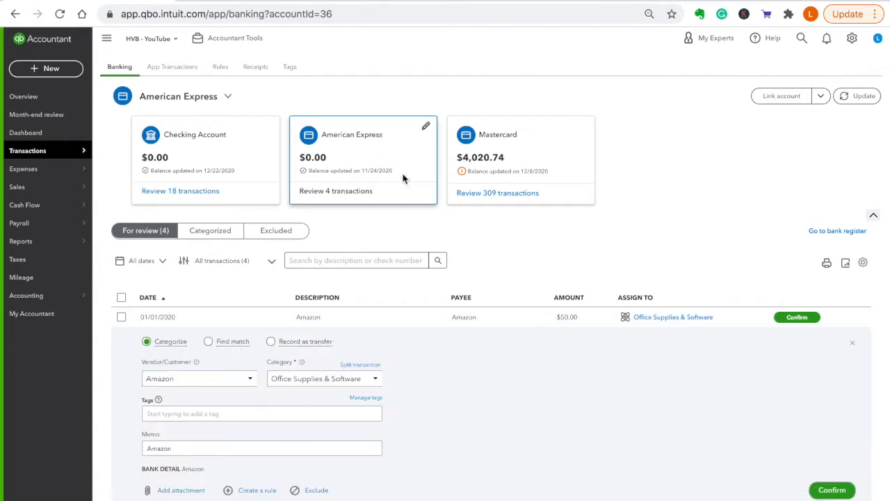
scroll("down", 3)
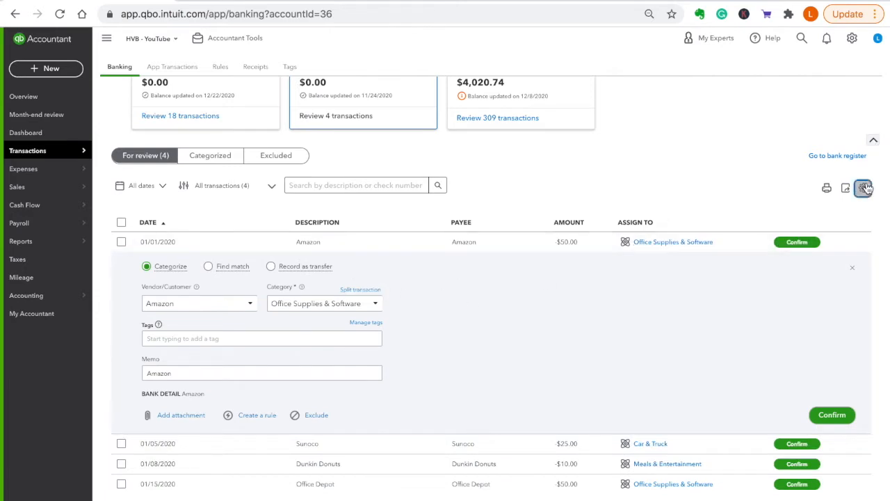
Step: Show the bank feed display settings via the gear above the transactions table
left_click(863, 187)
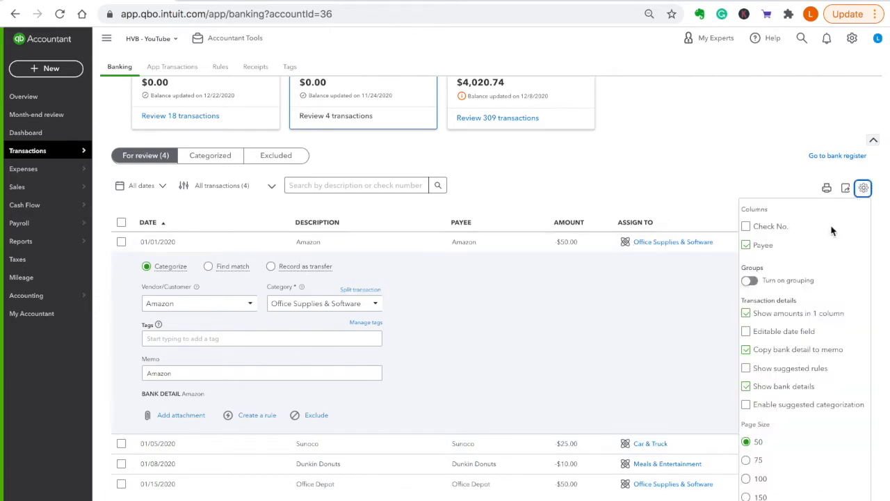
mouse_move(791, 359)
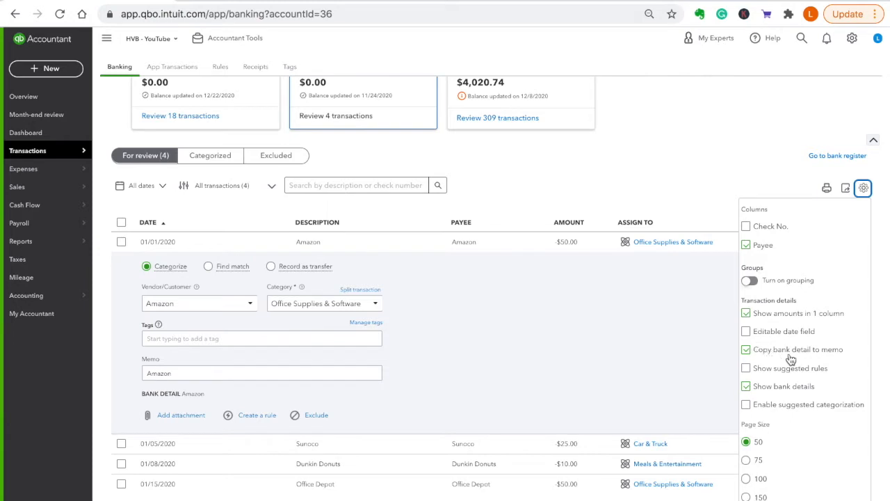
mouse_move(800, 393)
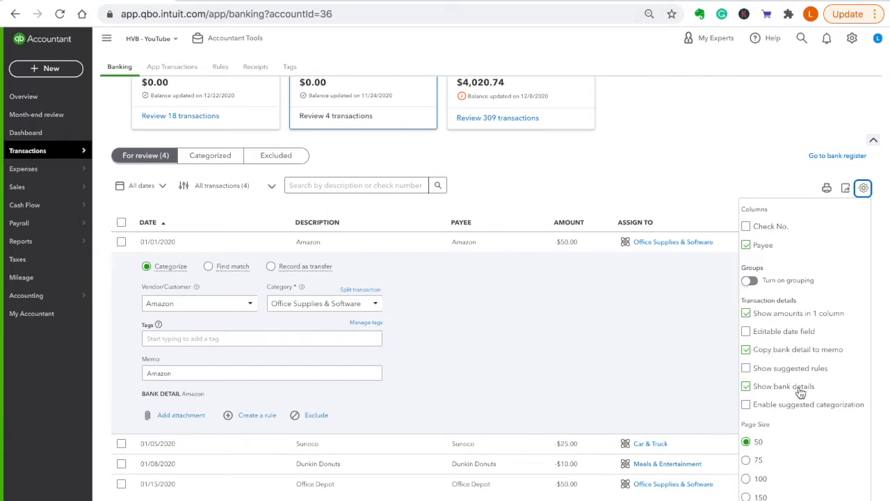
mouse_move(833, 416)
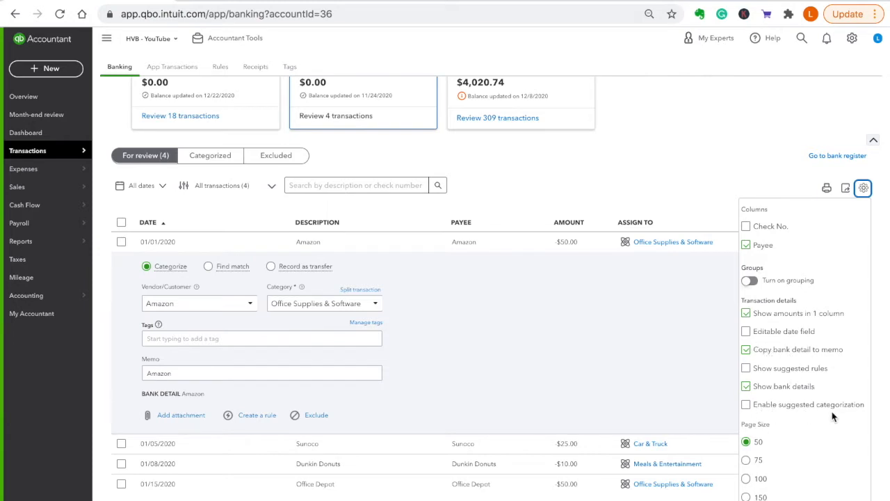
mouse_move(644, 175)
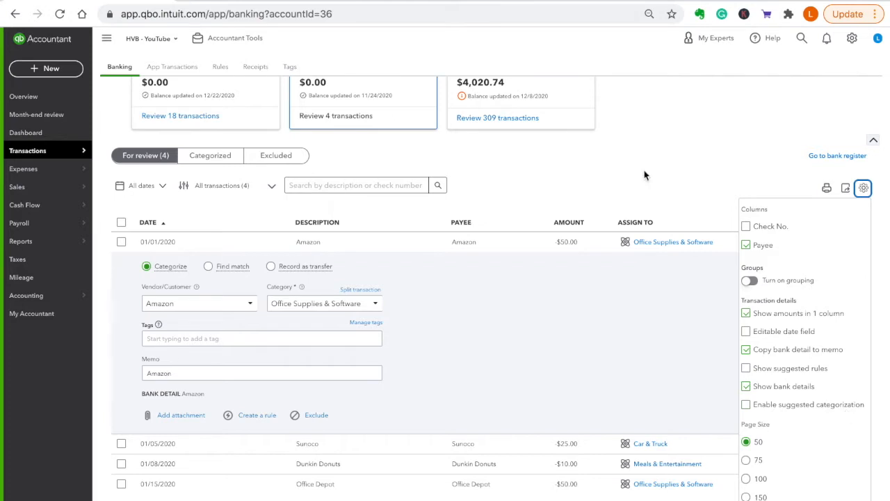
Step: Close settings and confirm the Amazon Office Supplies and Sunoco Car & Truck transactions
left_click(863, 188)
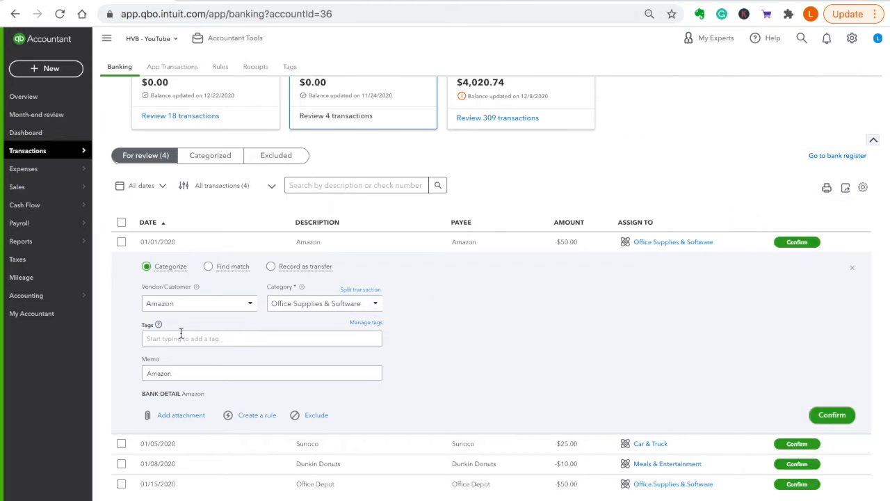
mouse_move(713, 309)
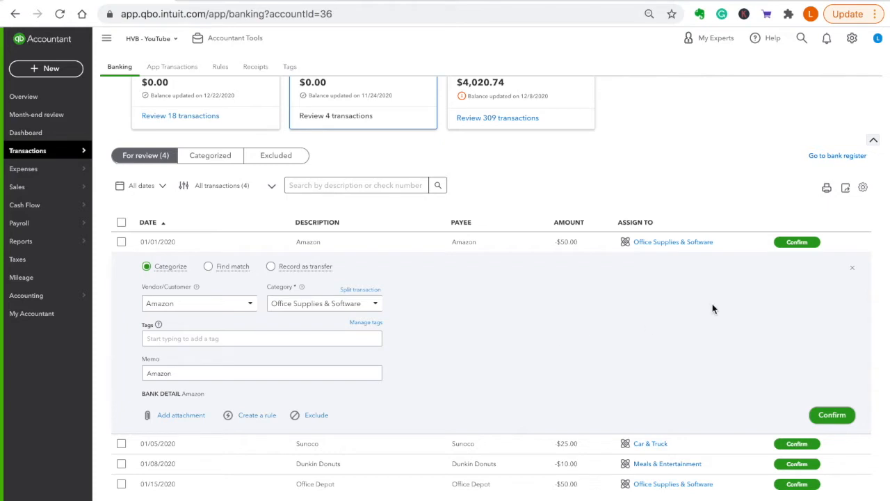
left_click(797, 241)
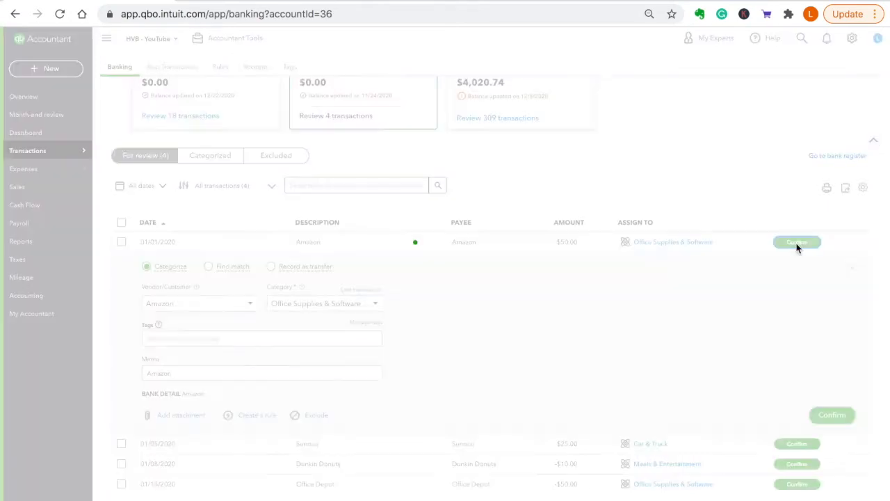
left_click(797, 242)
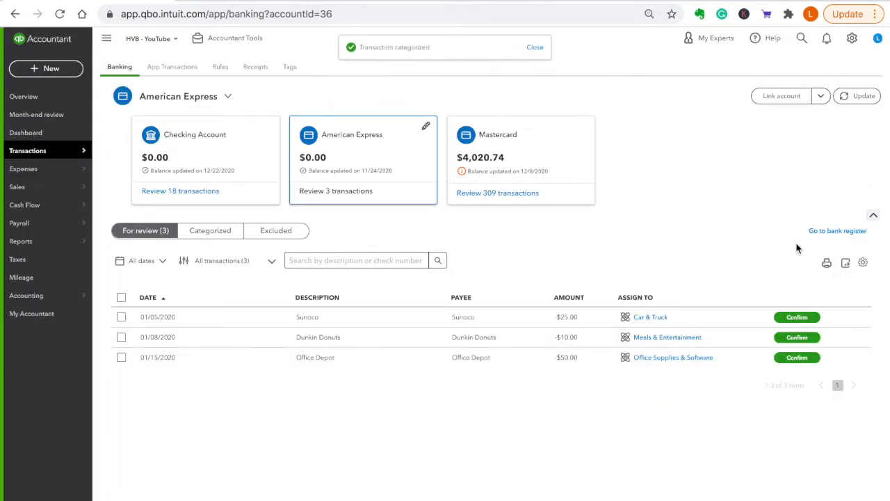
mouse_move(615, 271)
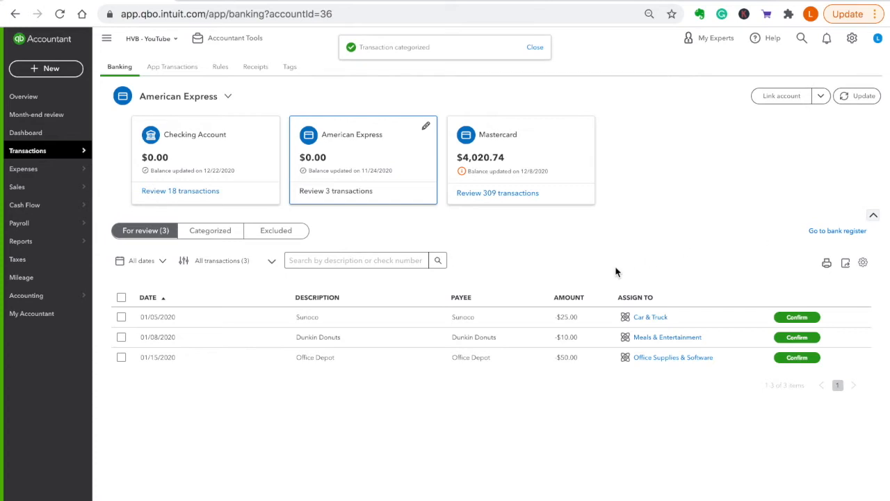
left_click(306, 317)
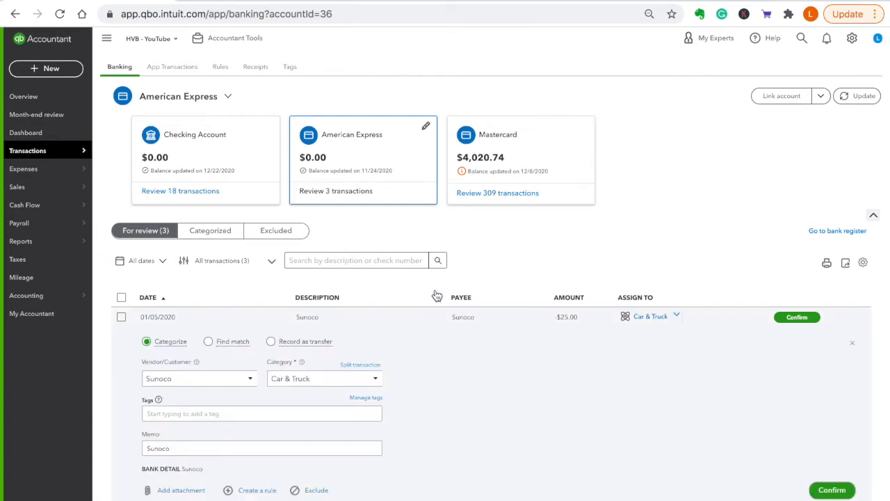
scroll("down", 3)
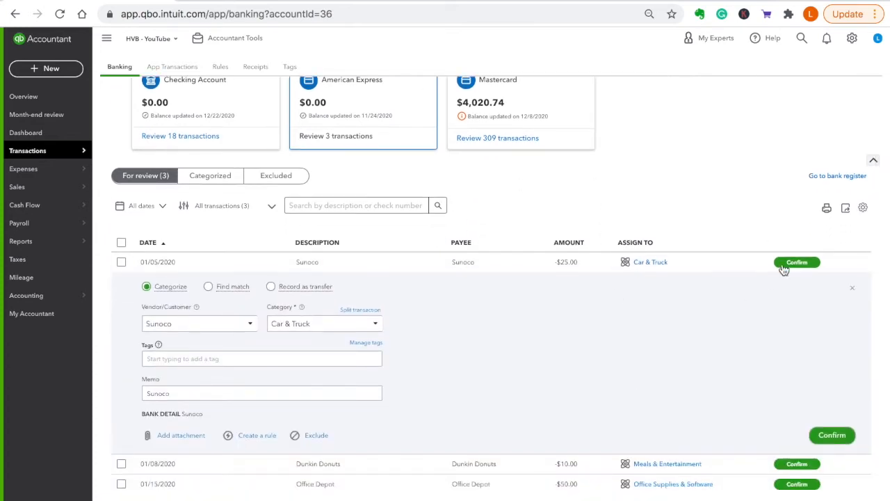
left_click(796, 262)
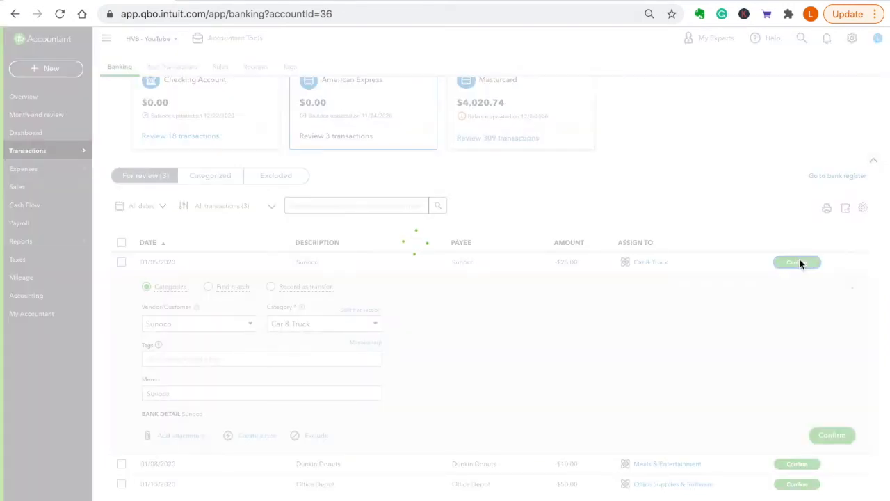
left_click(796, 263)
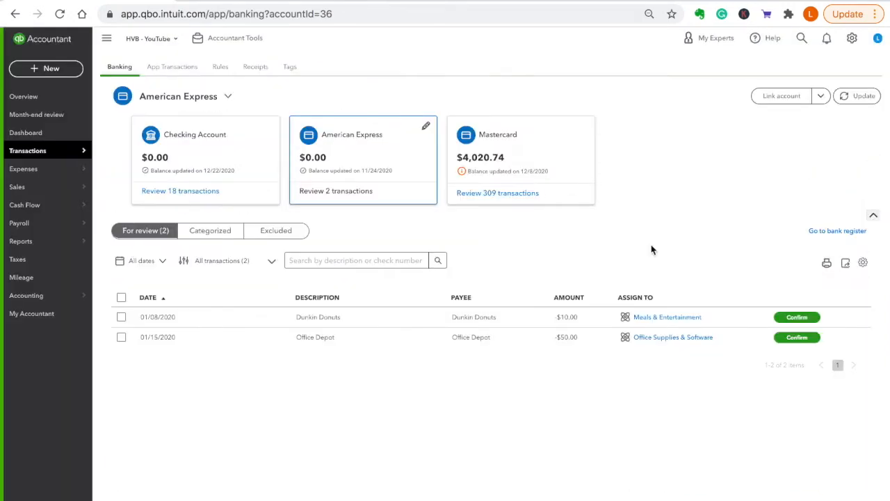
Step: Confirm the Dunkin Donuts Meals & Entertainment and Office Depot transactions, clearing the review list
left_click(318, 316)
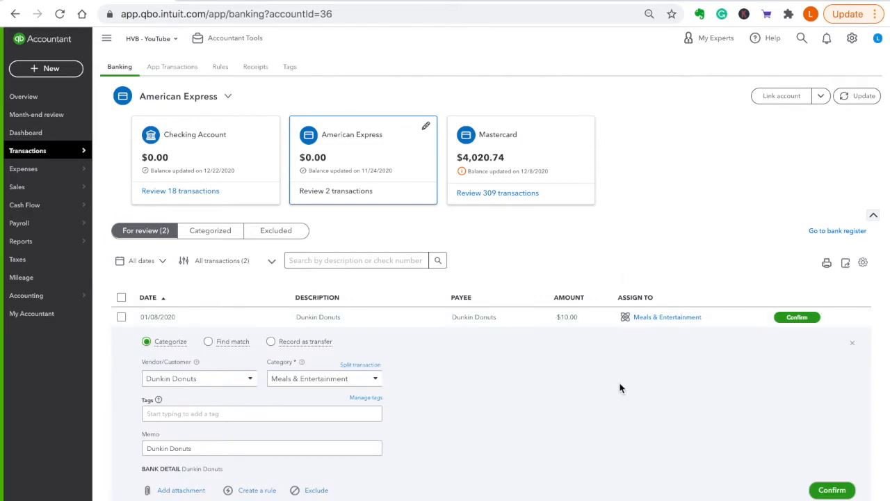
scroll("down", 3)
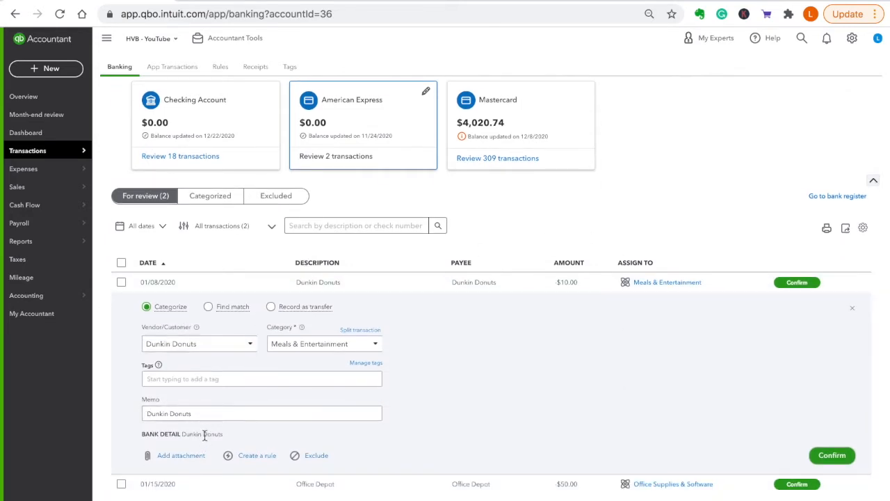
mouse_move(737, 349)
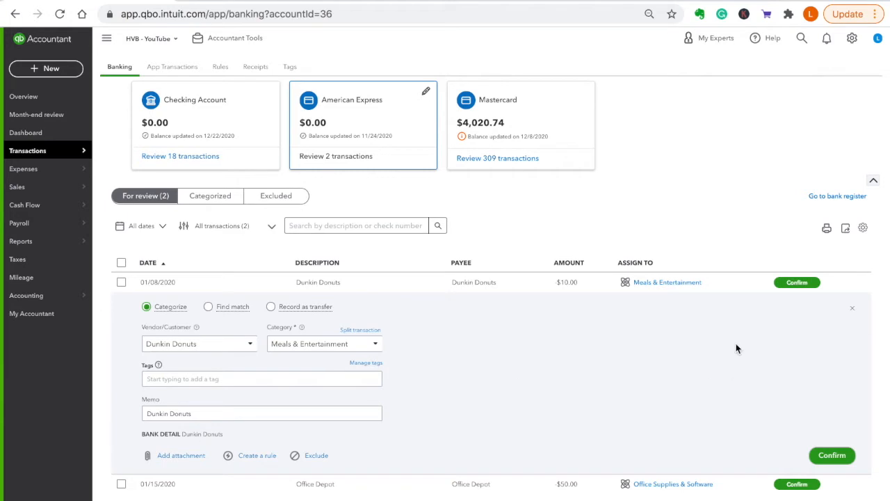
left_click(797, 282)
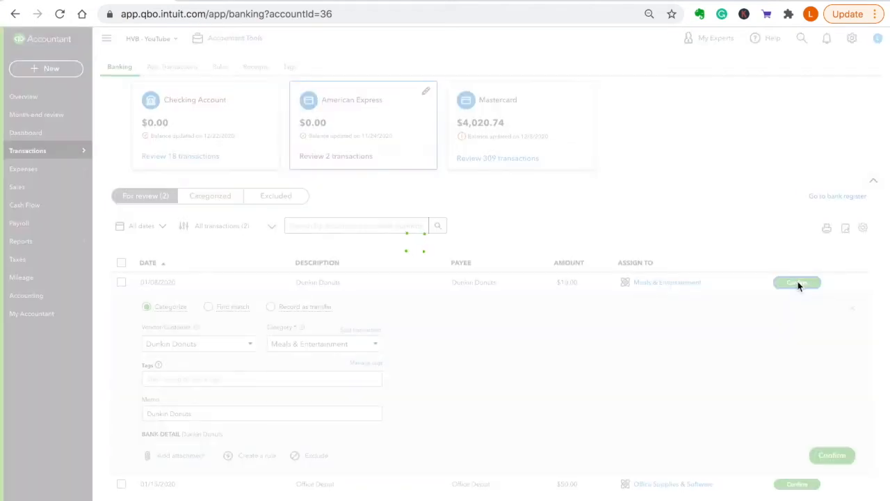
left_click(797, 282)
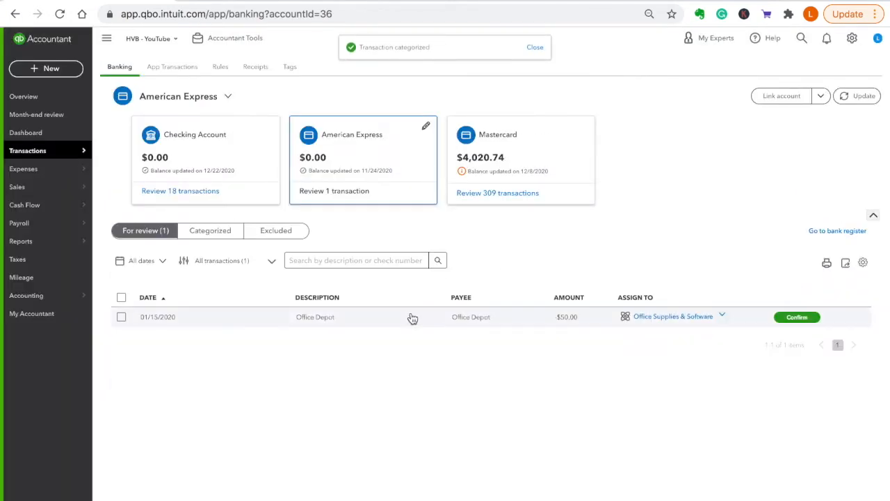
left_click(315, 317)
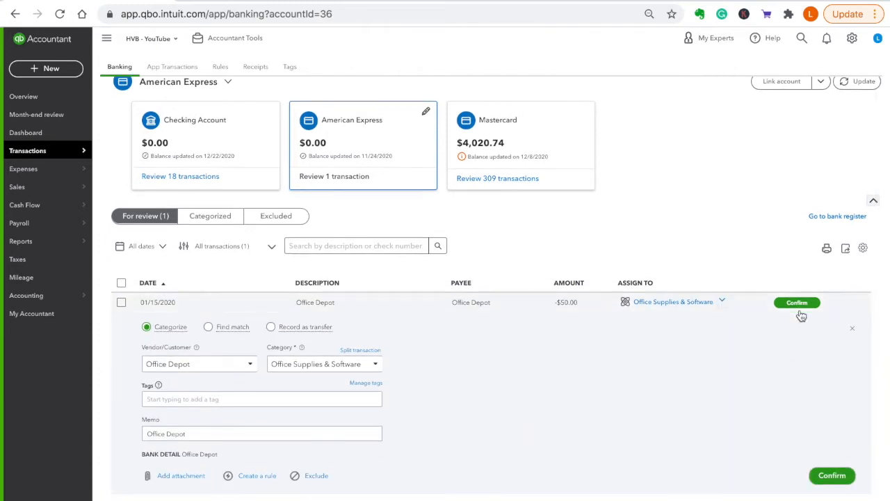
left_click(797, 301)
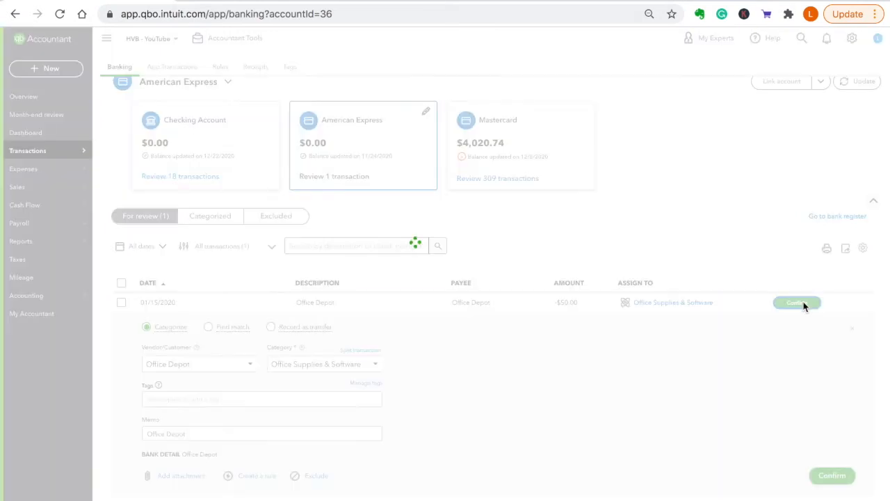
left_click(796, 302)
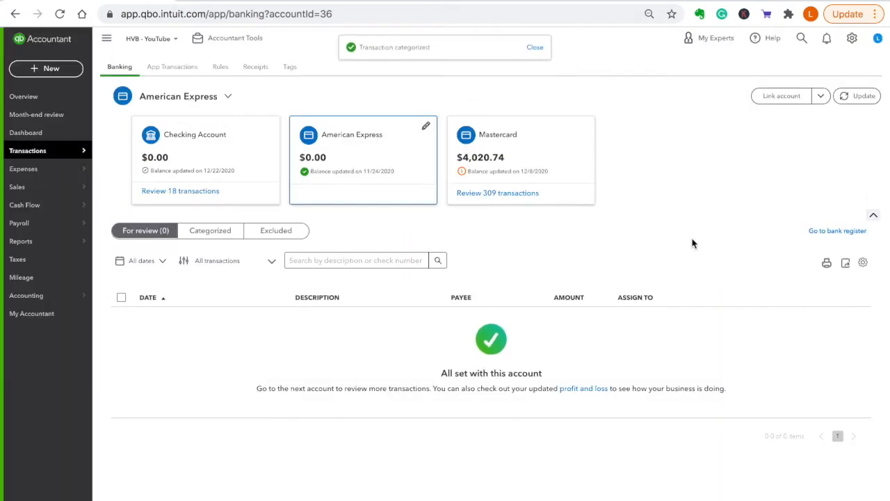
mouse_move(676, 257)
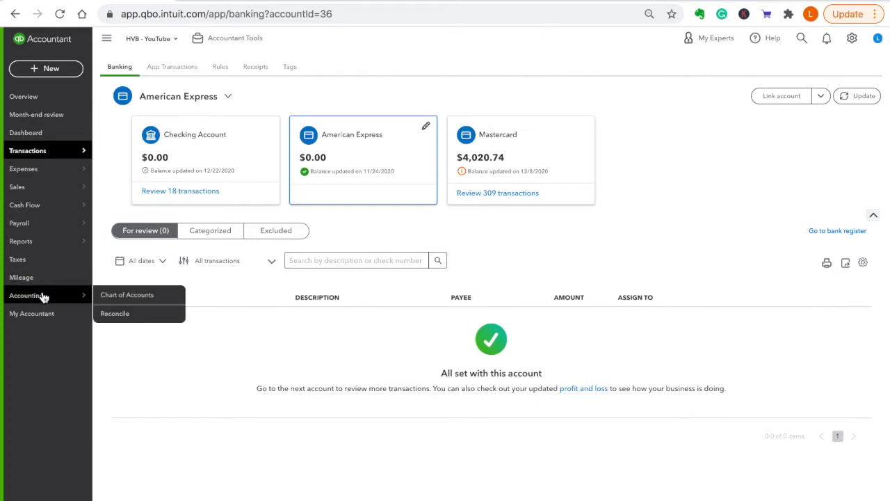
mouse_move(48, 298)
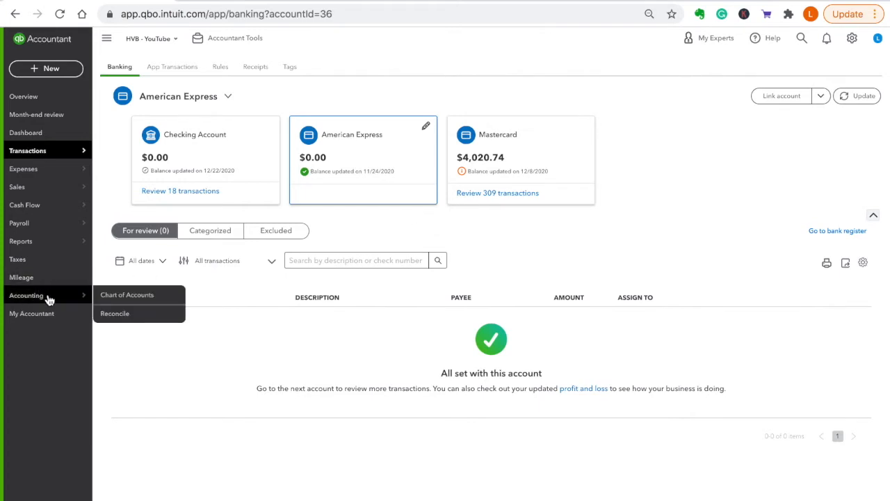
Step: Go to the Chart of Accounts from the Accounting menu
left_click(127, 294)
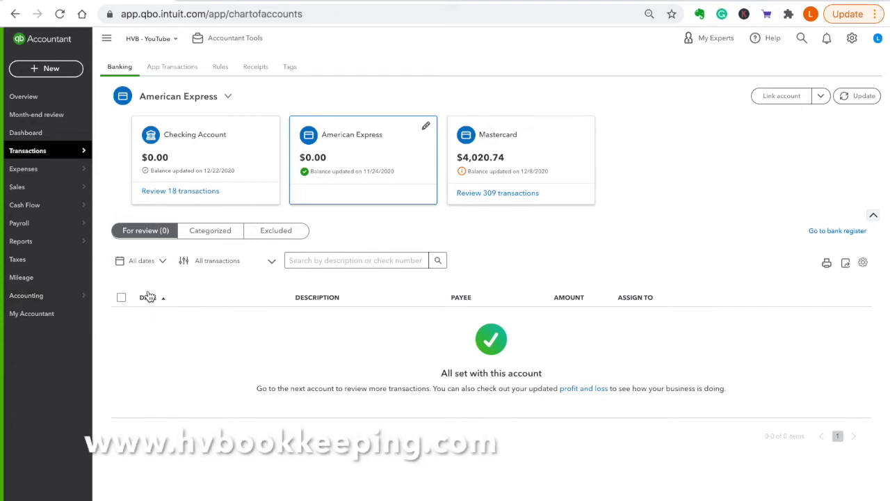
Step: View the American Express account's register from the Chart of Accounts
left_click(26, 295)
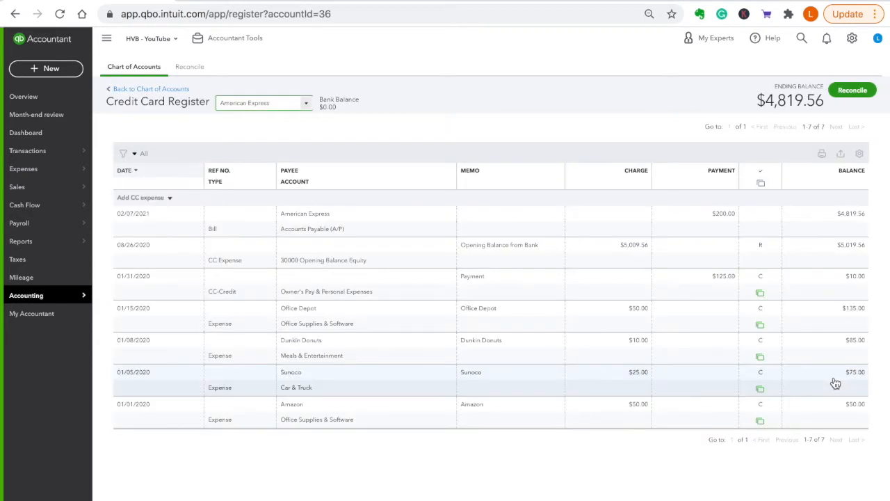
mouse_move(151, 198)
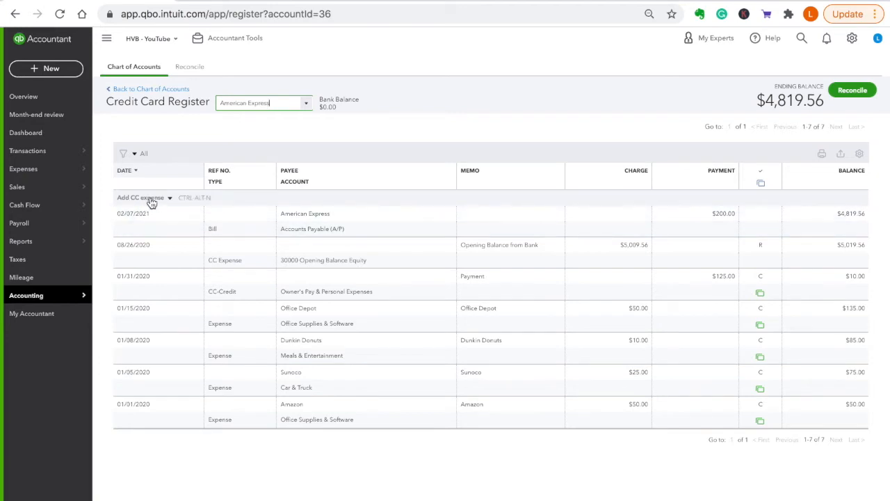
Step: Start a CC expense to Sunoco for 25.00 and try account names in the Account field
left_click(139, 197)
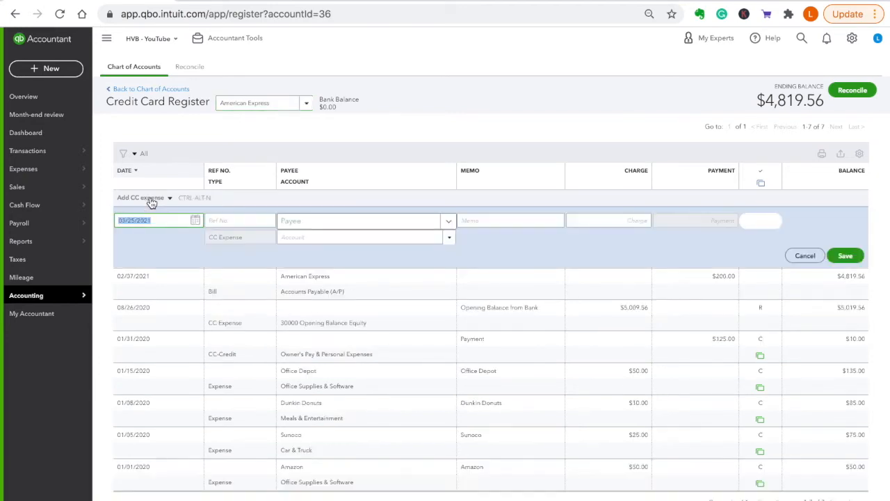
left_click(240, 220)
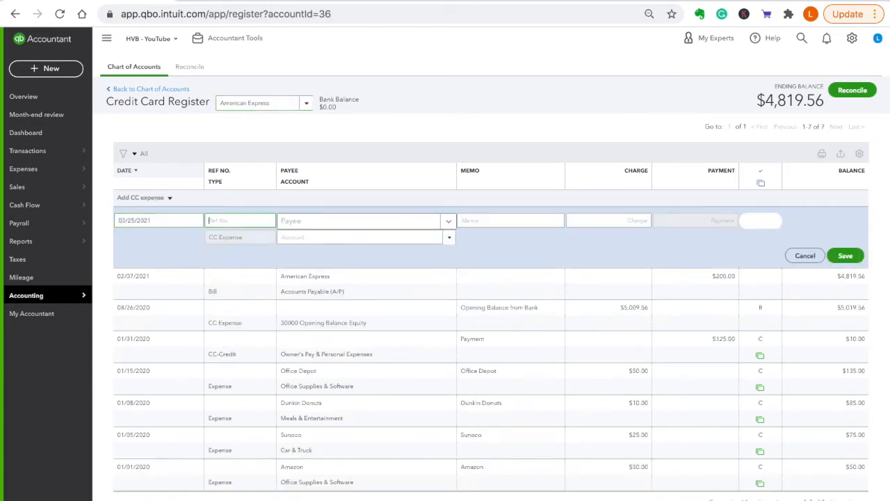
type("sunoco")
left_click(365, 237)
type("aut")
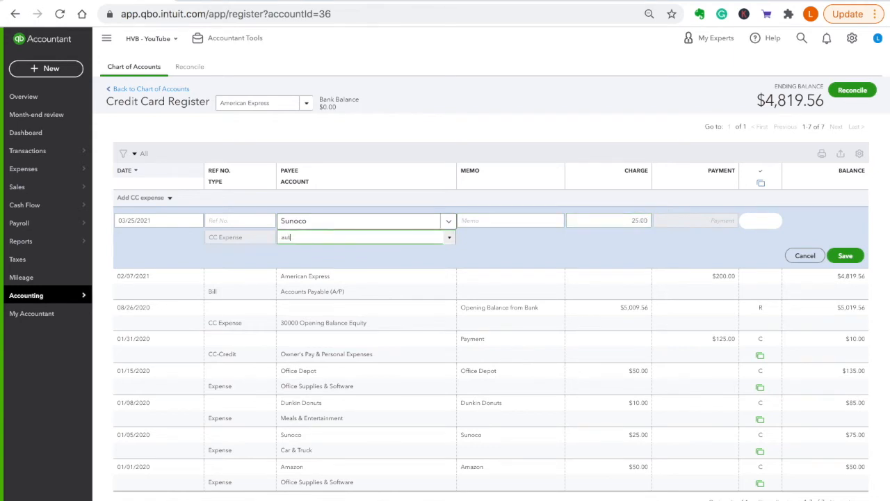
type("Insurance:Auto Insurance")
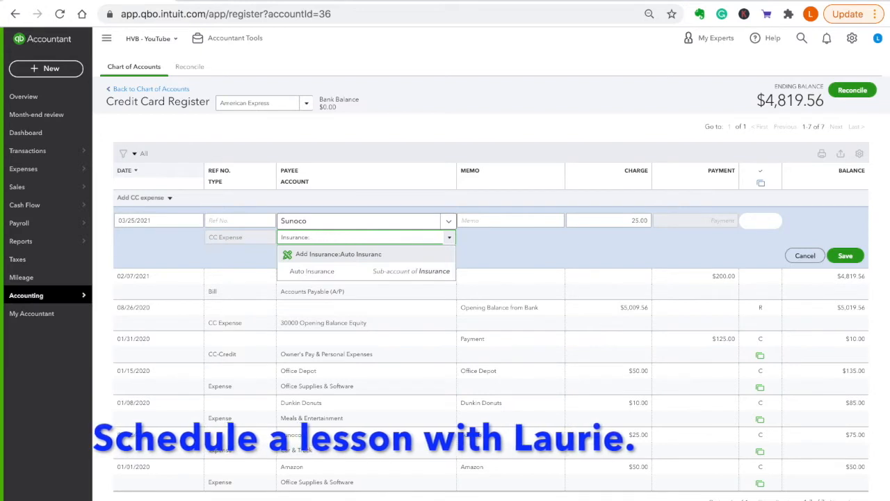
type("gas")
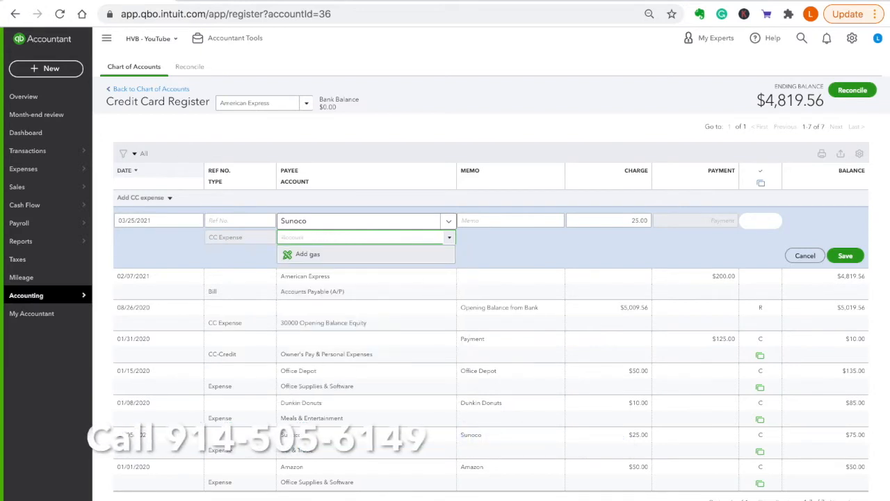
type("fu")
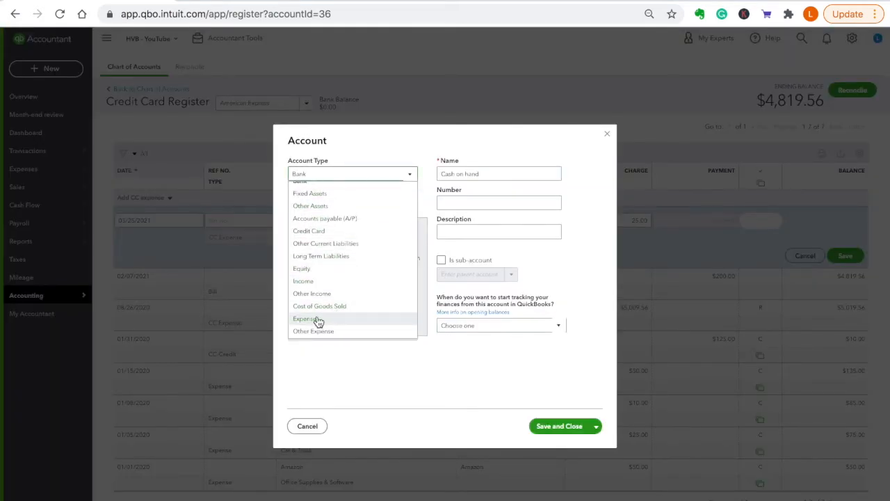
Step: Create an Expenses account 'Auto Expense' with detail type Office/General Administrative Expenses and save it
left_click(305, 319)
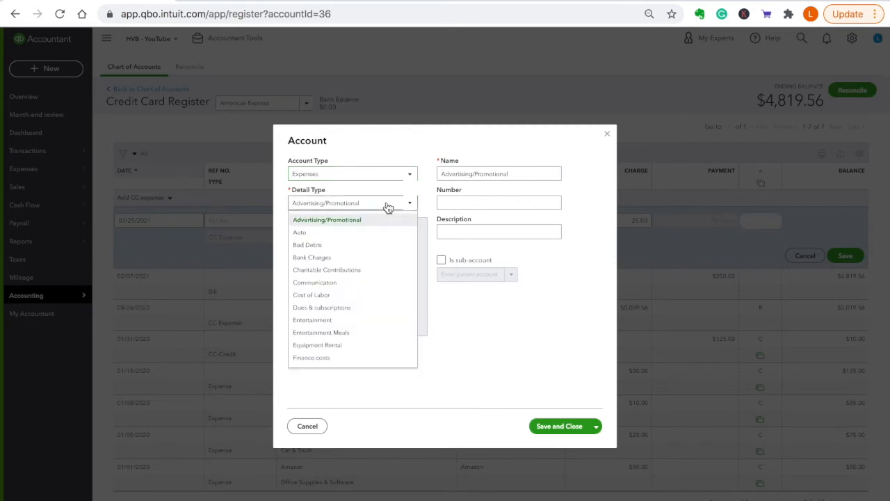
scroll("down", 3)
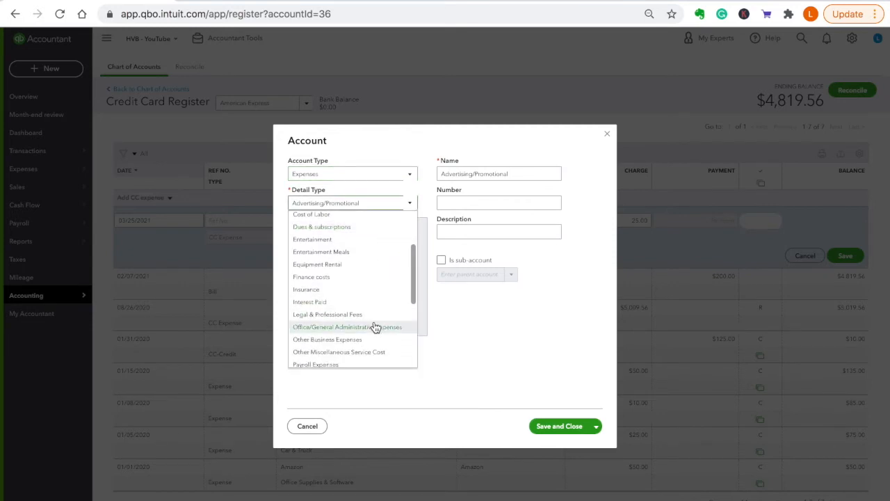
left_click(348, 327)
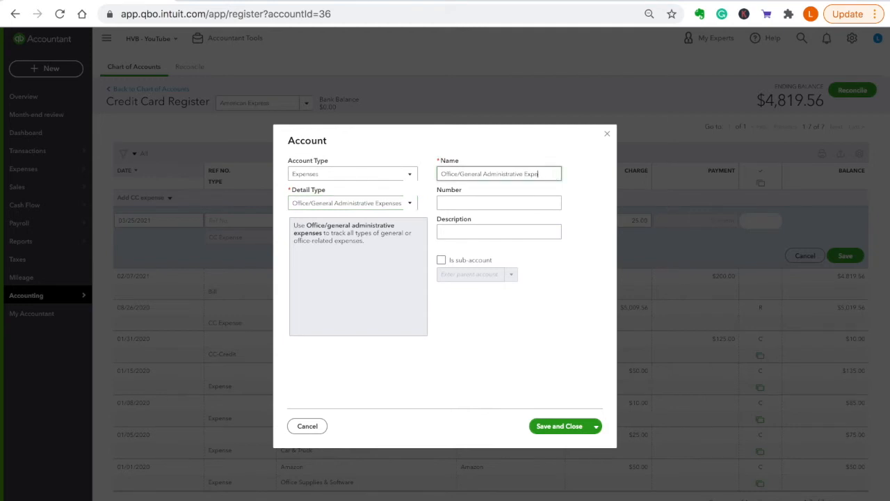
key("Backspace")
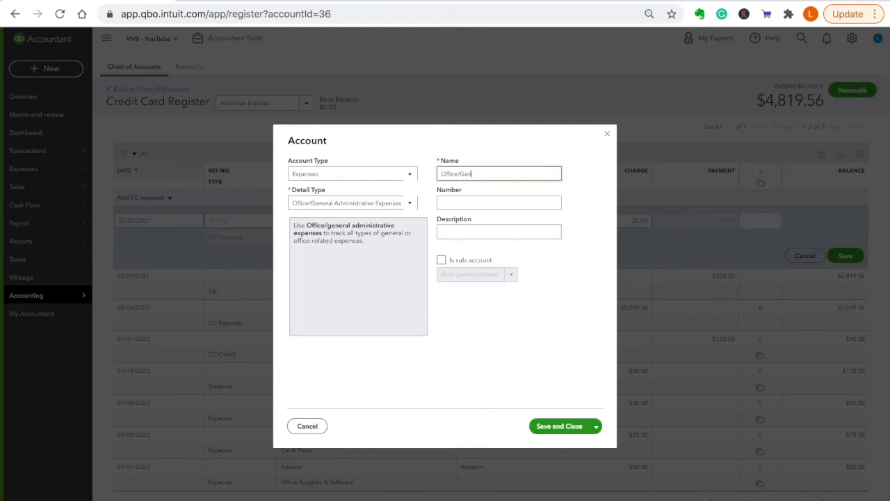
type("Au")
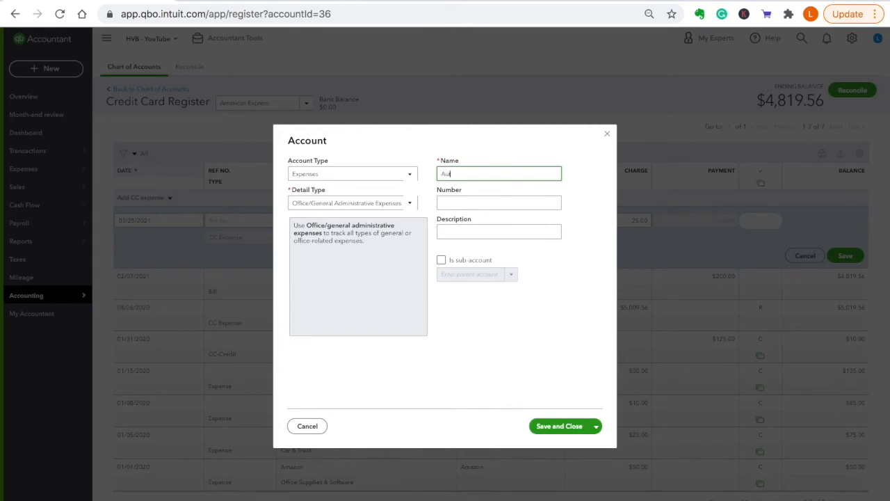
type("to")
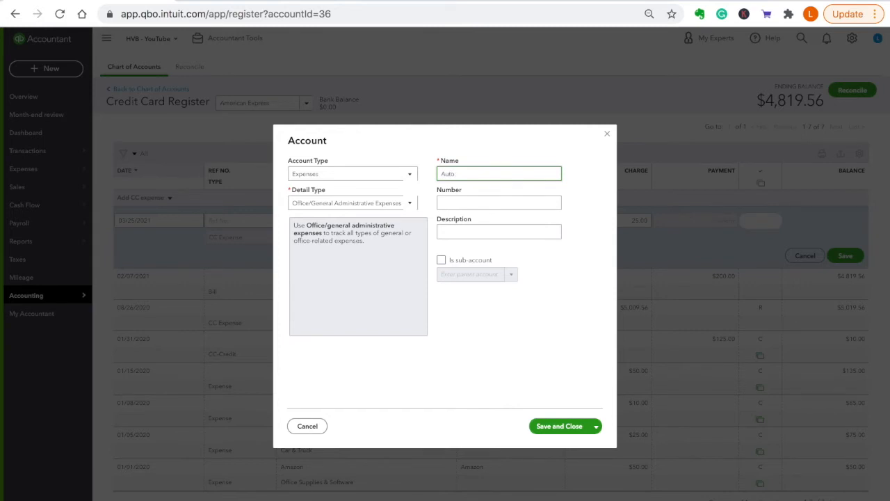
type("Expense")
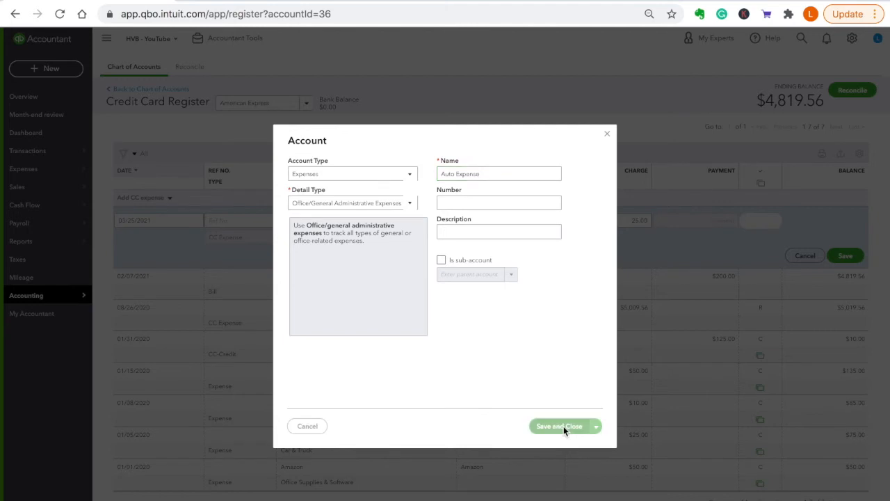
left_click(559, 425)
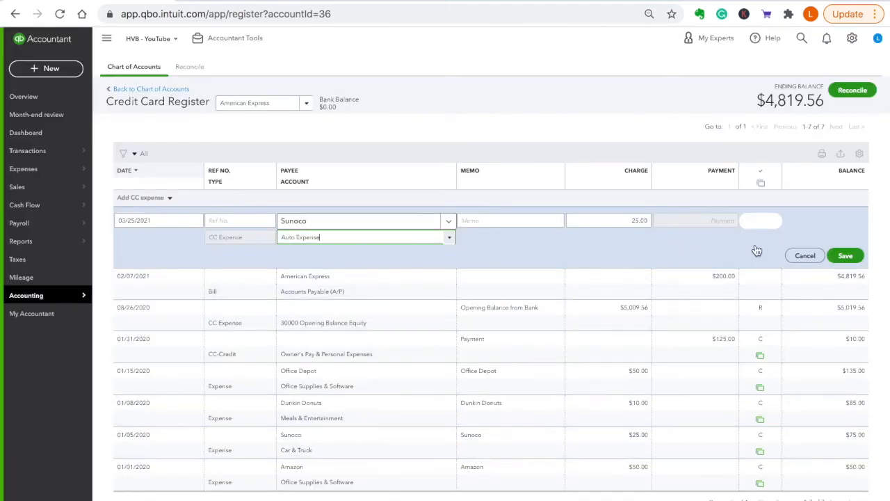
Step: Save the $25.00 Sunoco Auto Expense charge and move to the next blank row
left_click(846, 255)
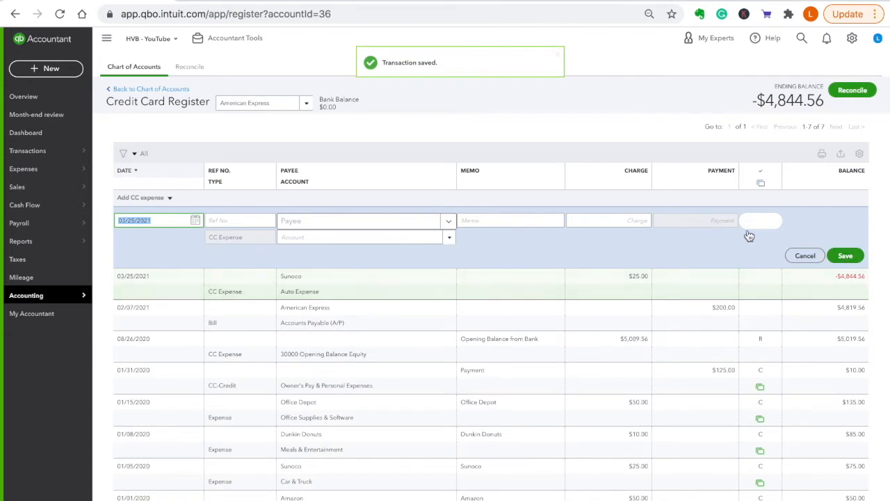
mouse_move(678, 345)
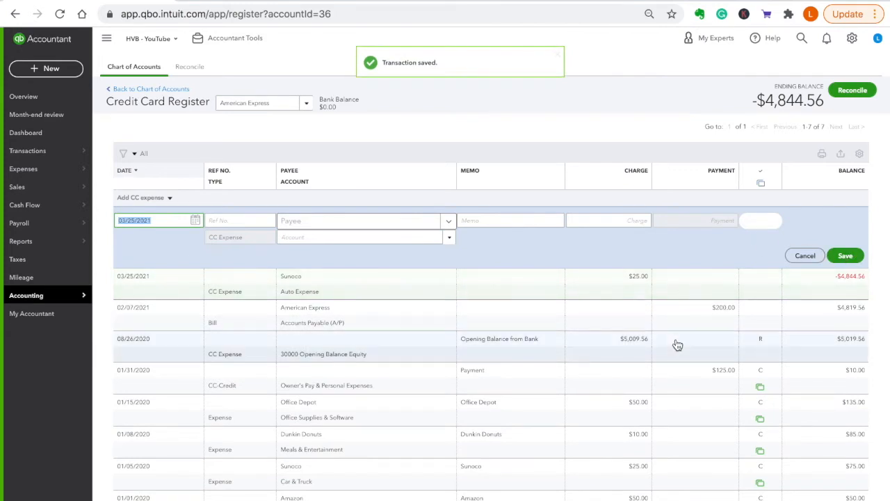
mouse_move(537, 315)
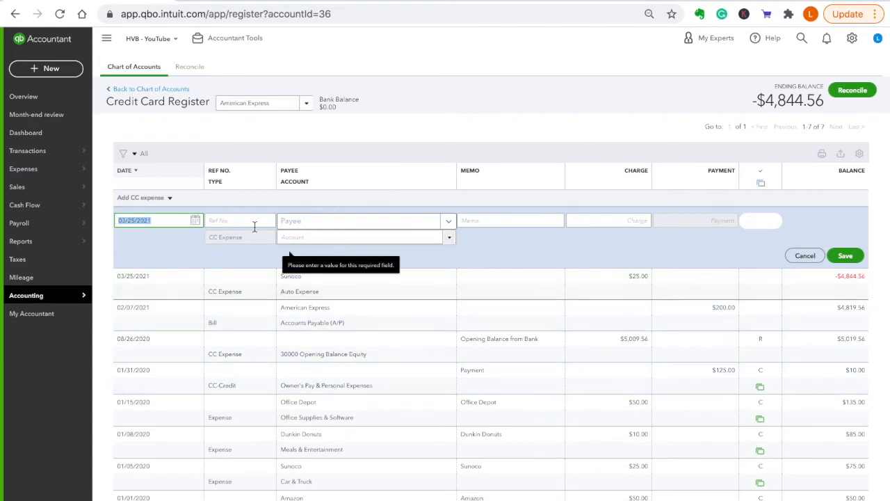
mouse_move(436, 153)
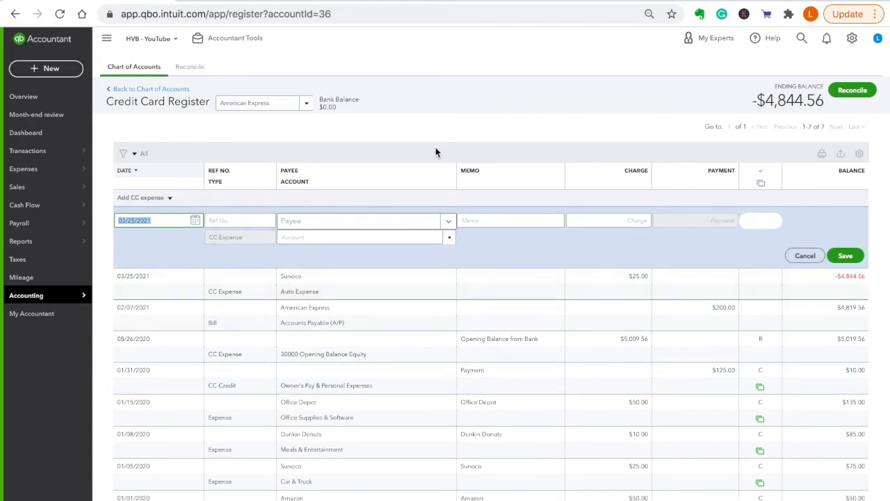
mouse_move(246, 178)
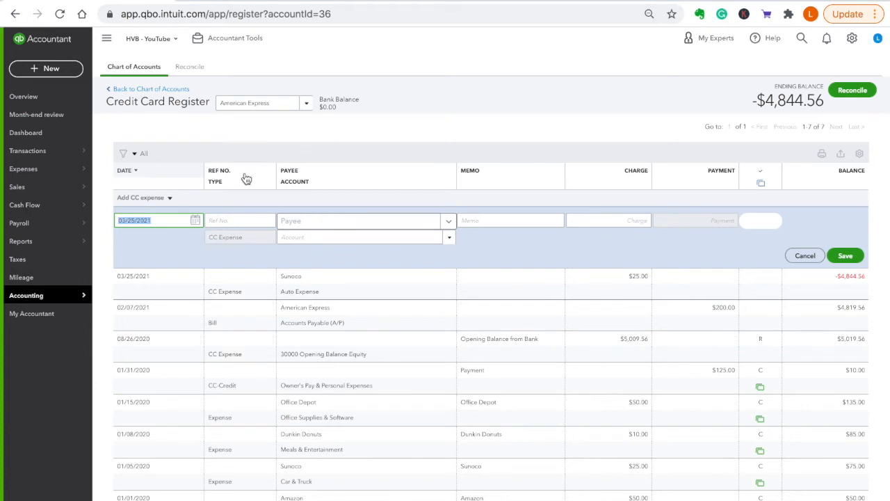
left_click(240, 221)
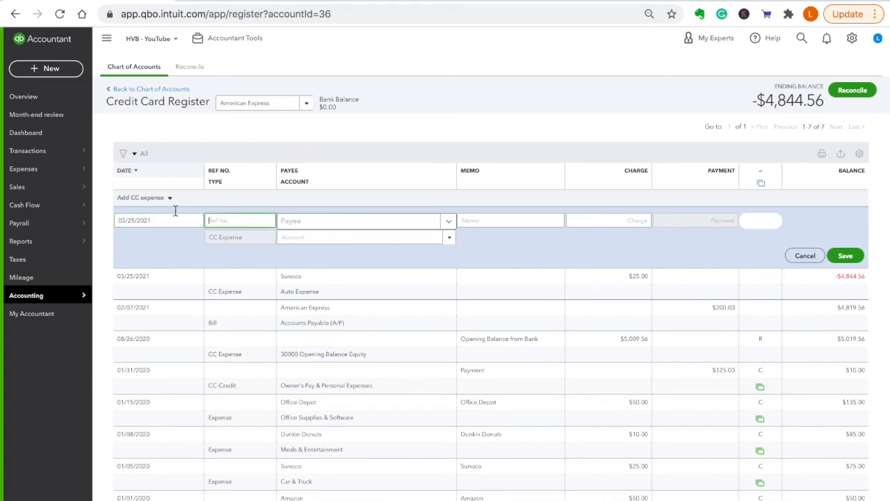
Step: Record a $25.00 CC Credit from Office Depot and save it
left_click(169, 198)
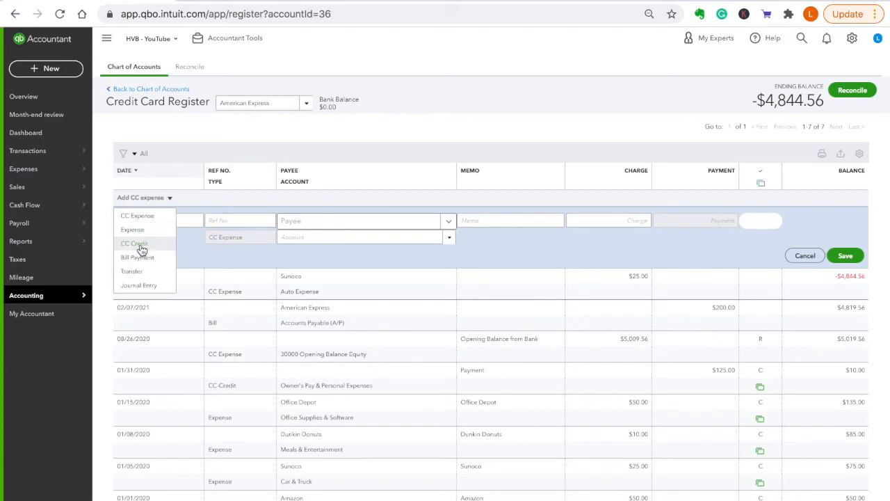
left_click(134, 243)
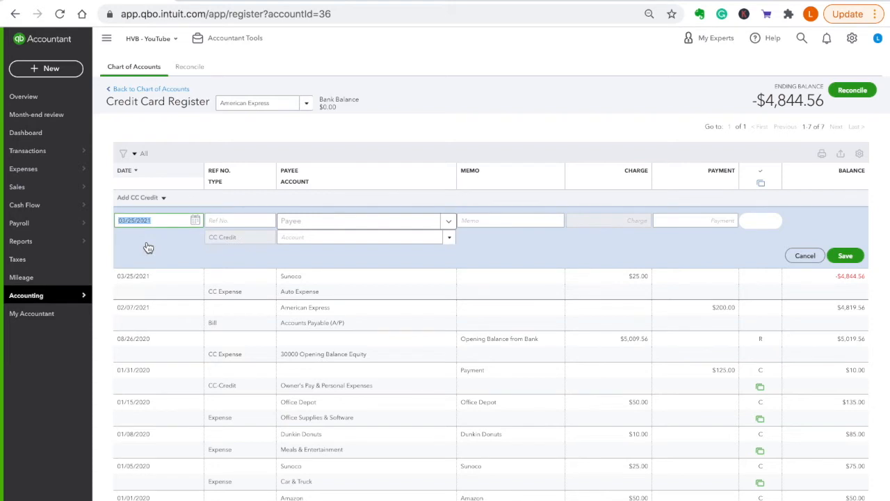
left_click(358, 221)
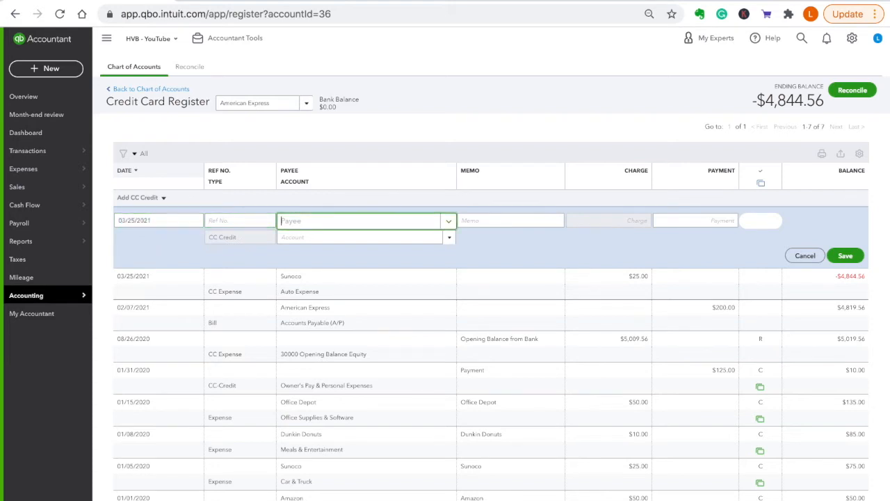
type("offi")
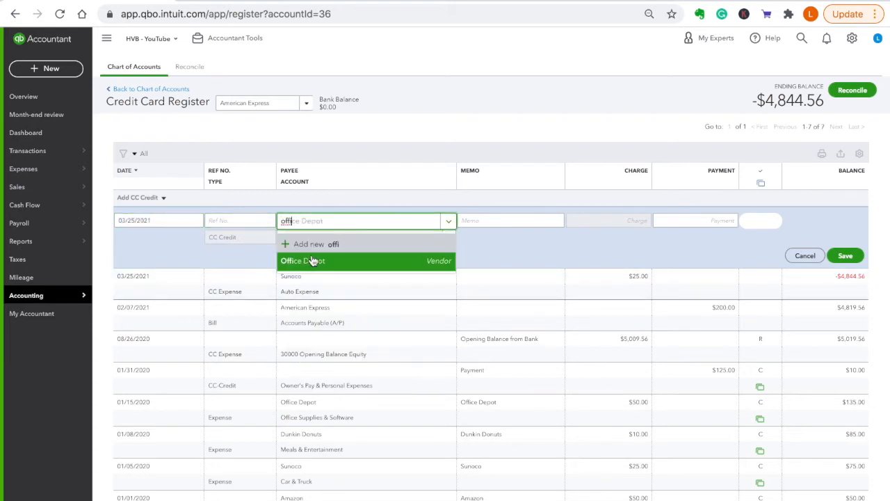
left_click(302, 260)
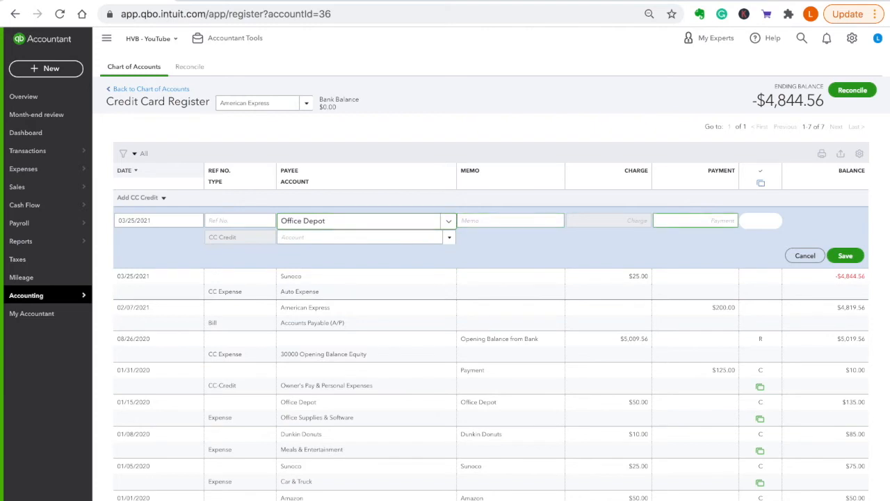
type("25.00")
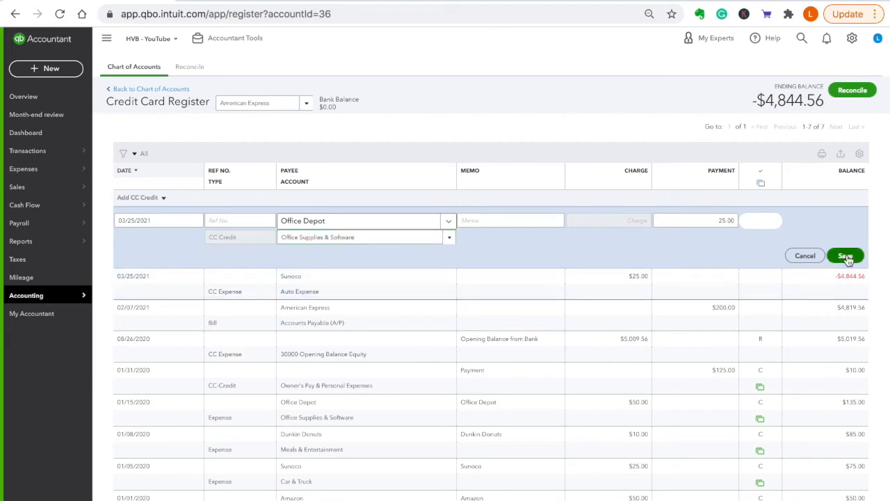
left_click(846, 255)
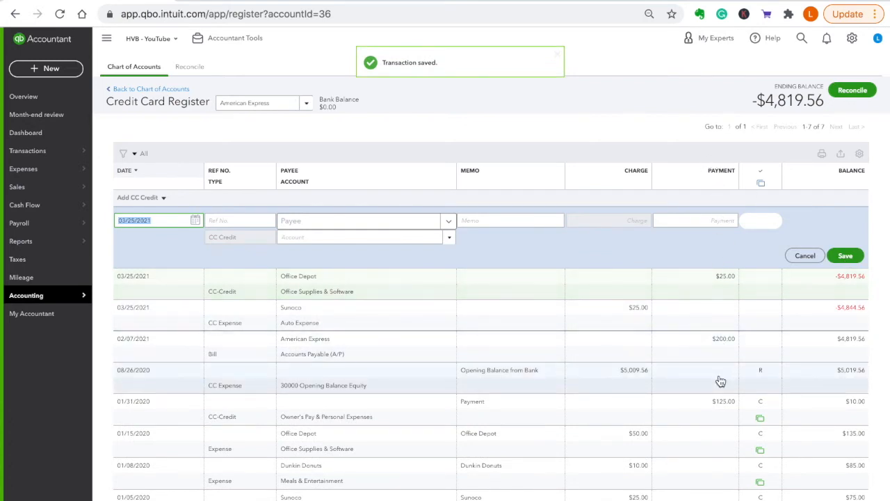
mouse_move(164, 200)
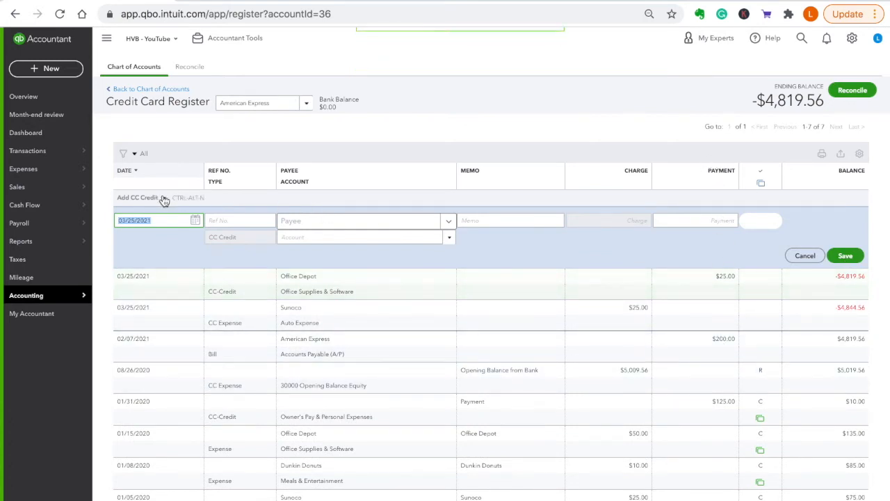
mouse_move(645, 329)
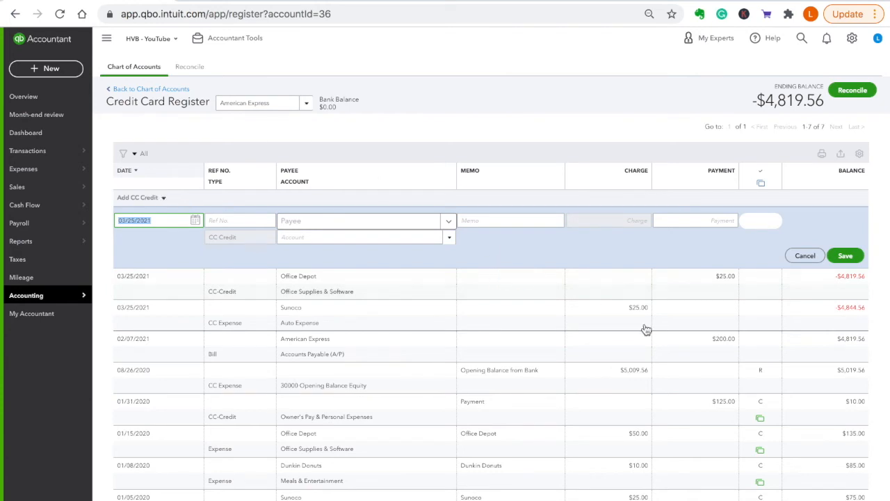
mouse_move(748, 297)
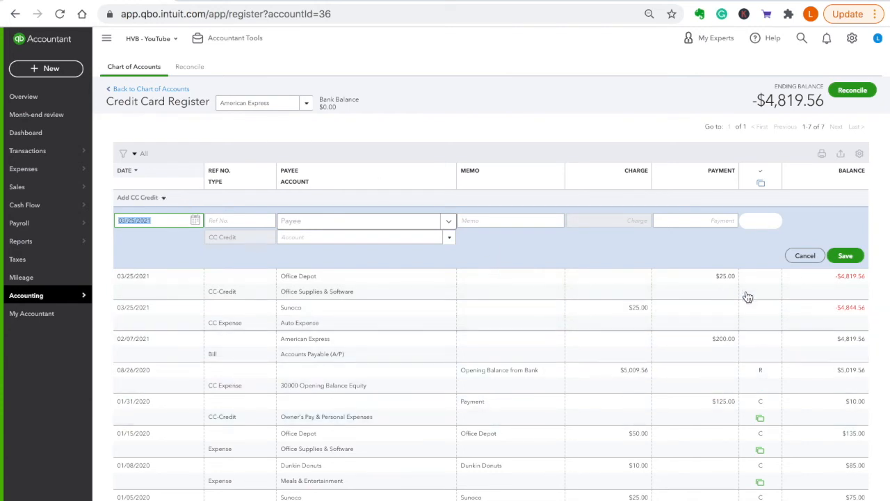
mouse_move(458, 263)
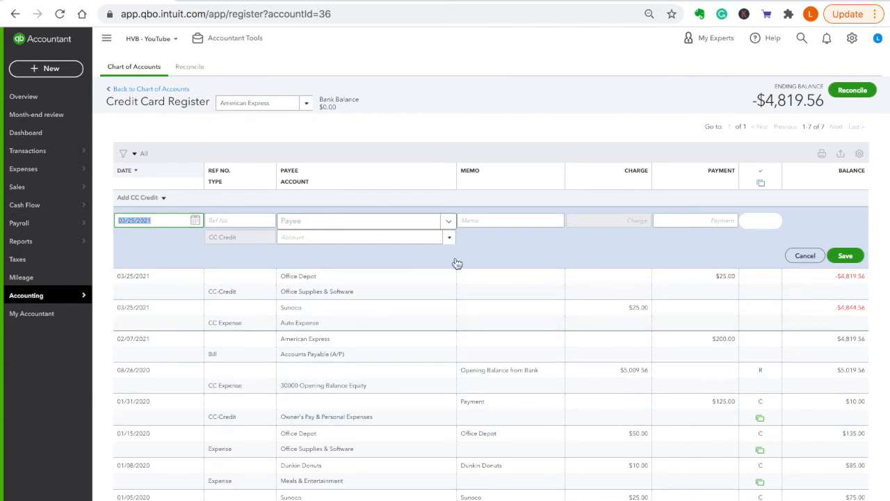
mouse_move(655, 260)
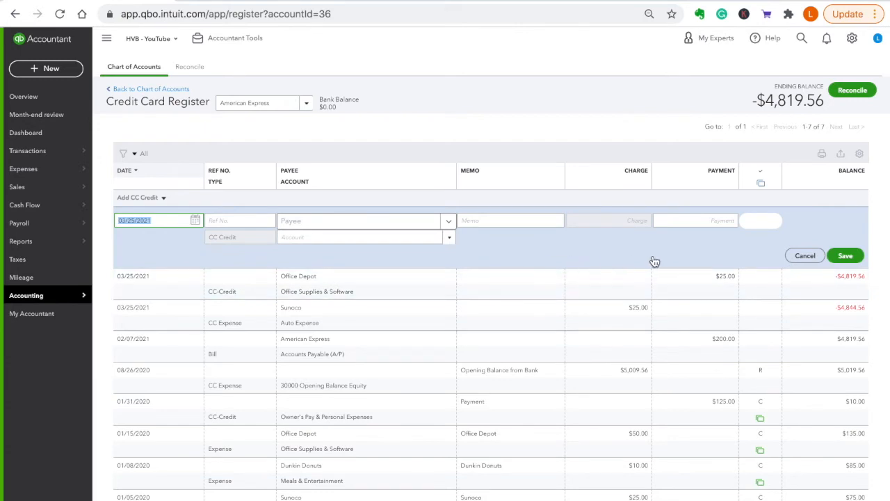
mouse_move(645, 260)
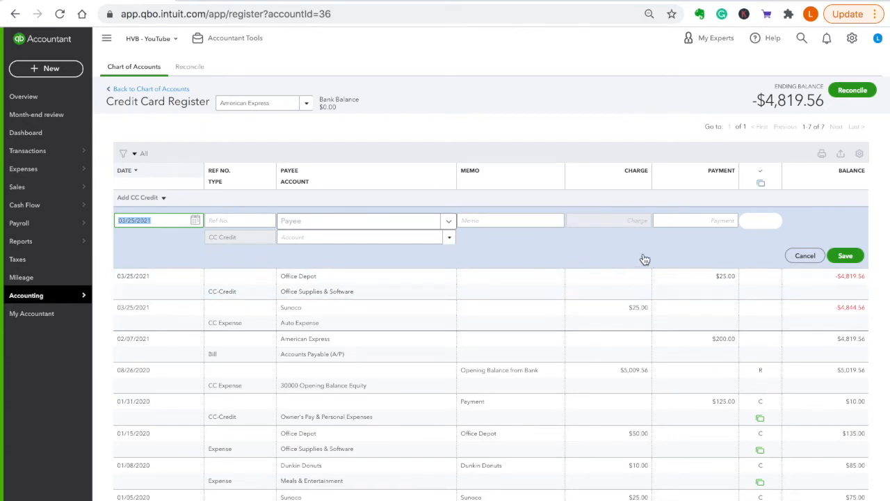
mouse_move(603, 245)
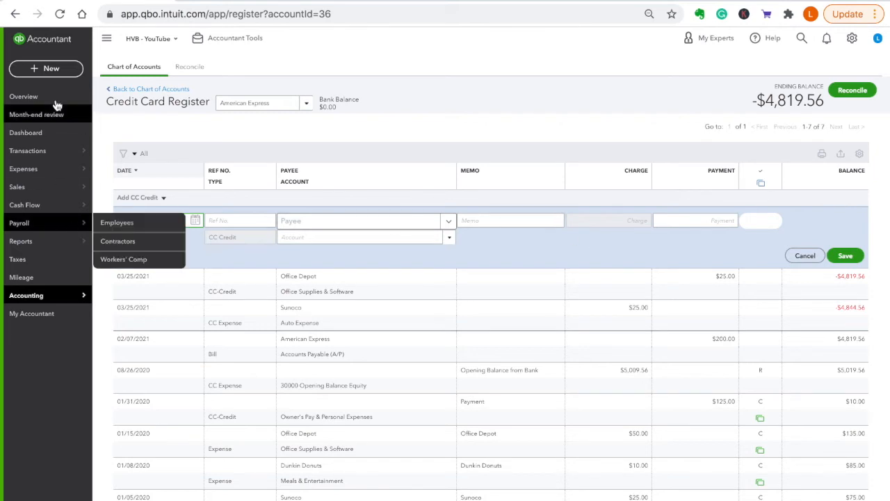
Step: Start a new Expense paid from Checking with payee American Express
left_click(45, 68)
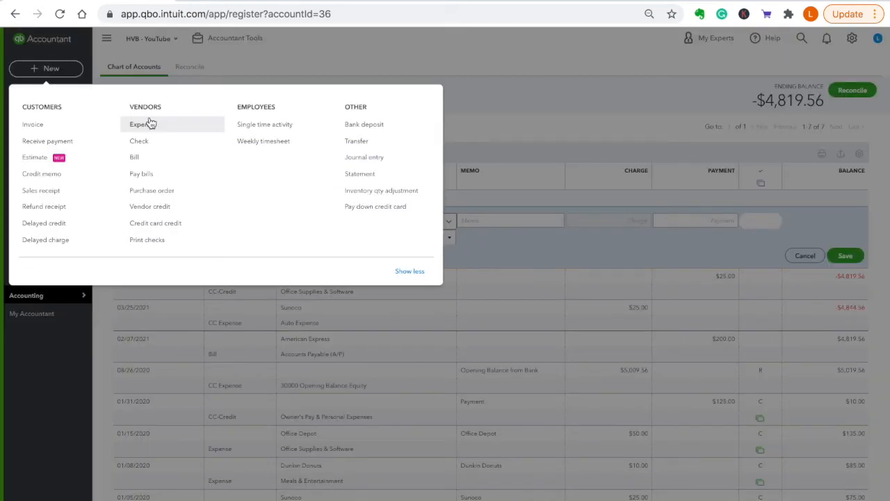
left_click(142, 124)
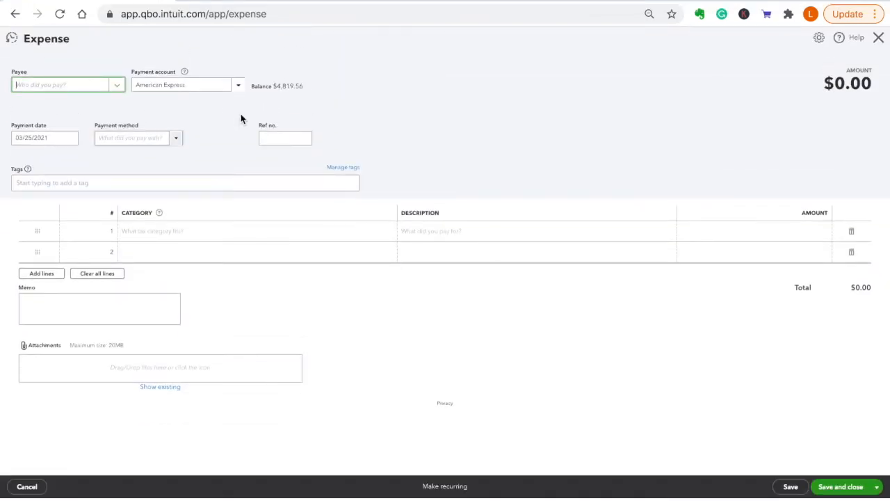
left_click(238, 85)
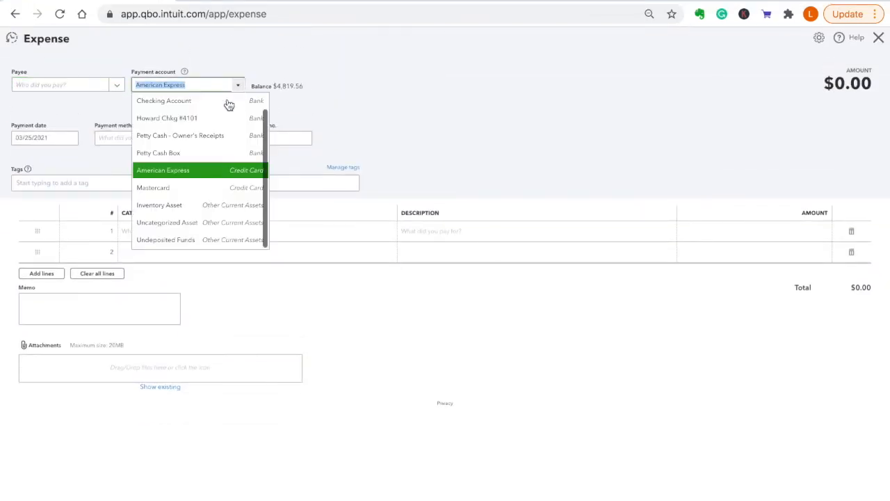
left_click(164, 100)
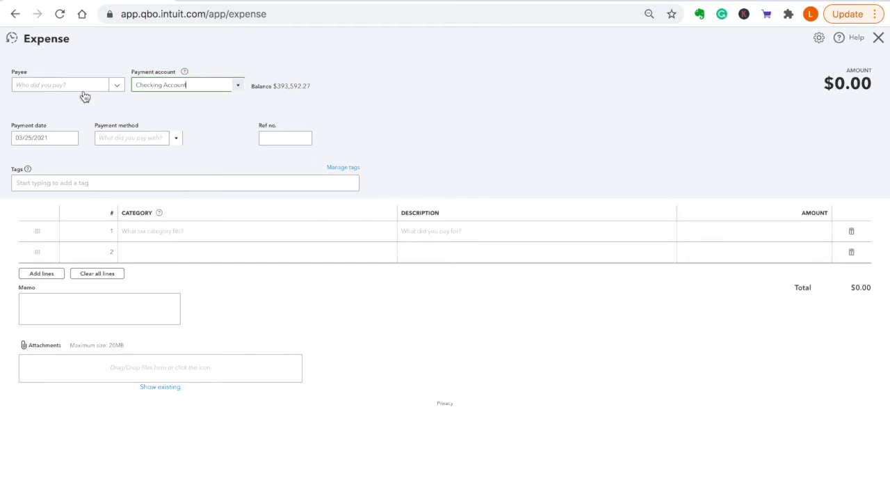
left_click(62, 84)
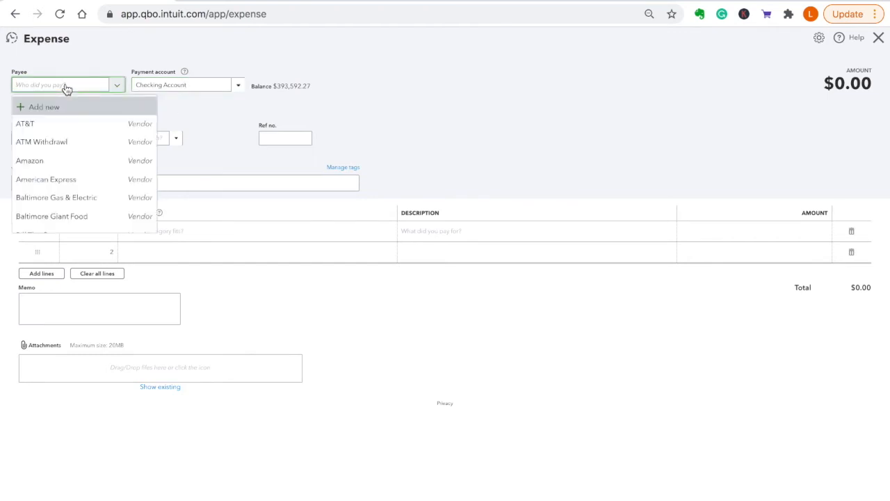
left_click(46, 179)
type("Amer")
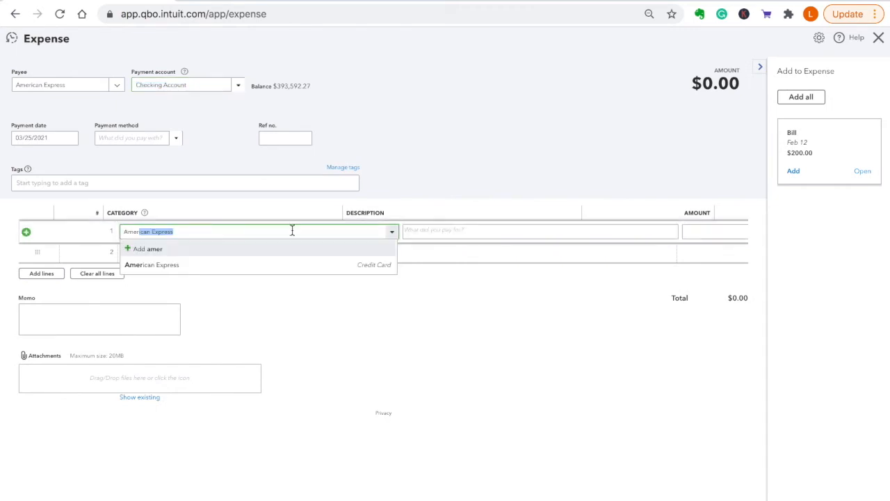
Step: Categorize to American Express, apply the open $200 bill and save the payment
left_click(152, 264)
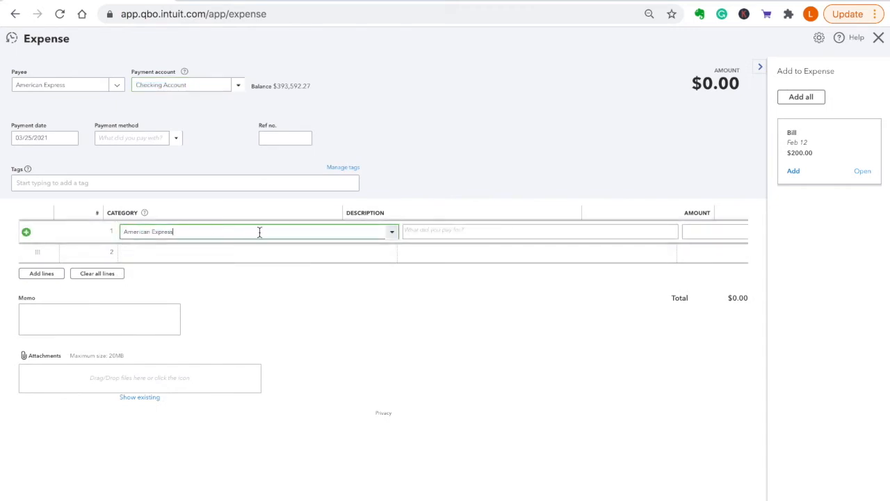
left_click(878, 37)
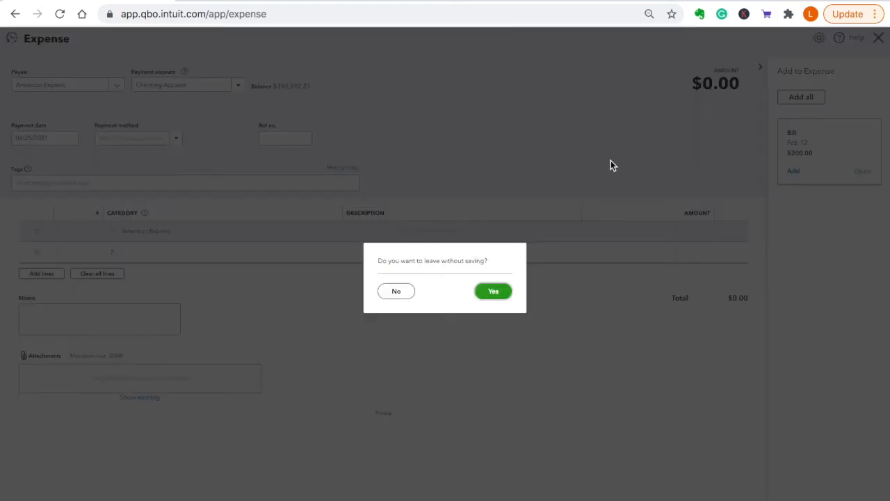
left_click(395, 291)
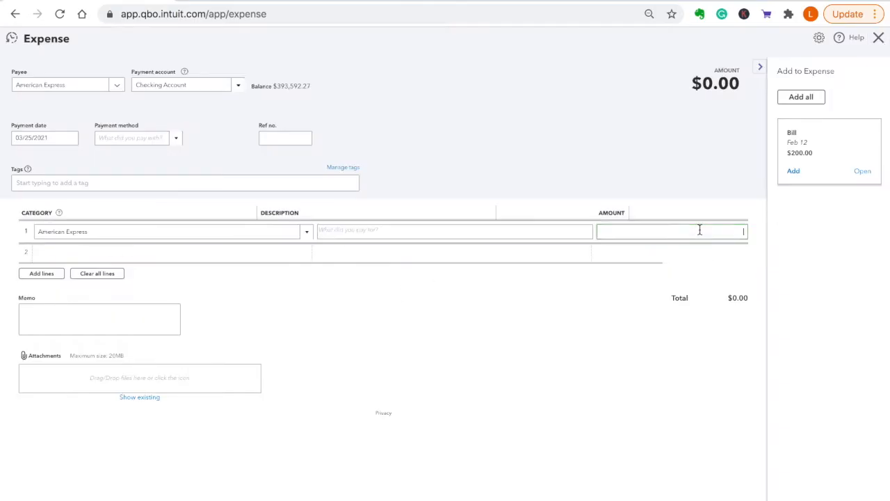
type("500.00")
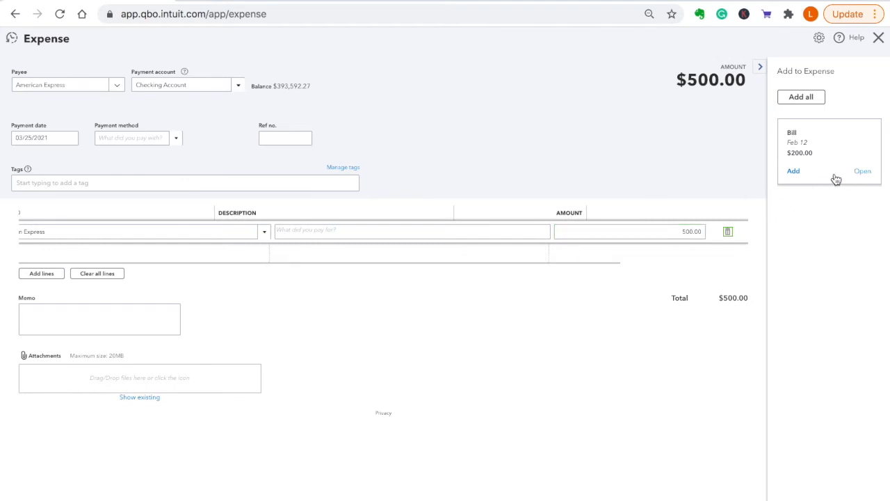
left_click(794, 171)
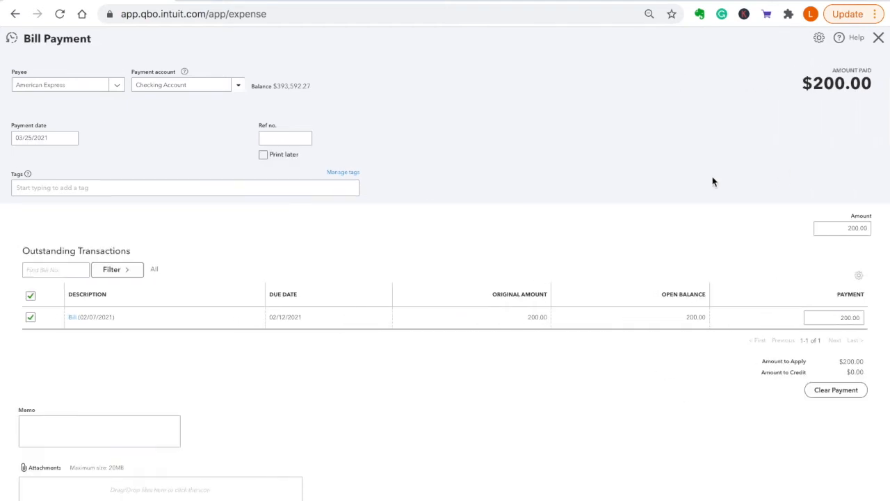
mouse_move(537, 221)
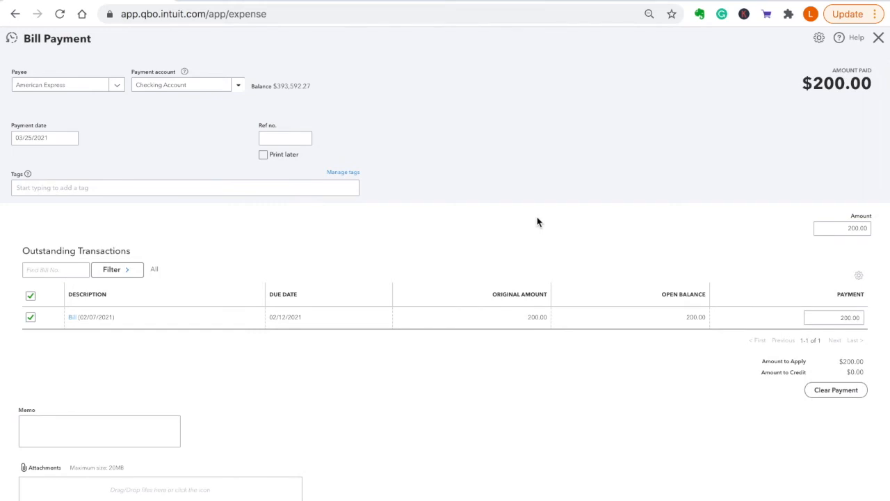
left_click(842, 229)
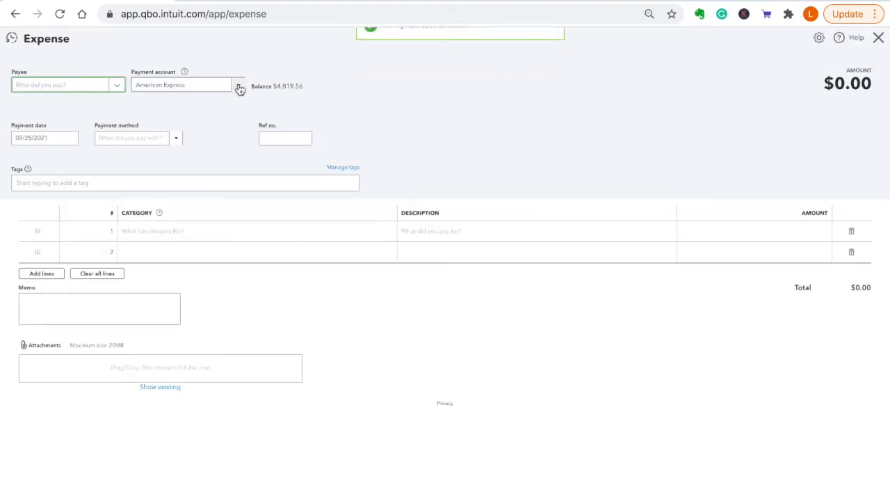
Step: Set the expense to pay American Express as payee from the Checking Account
left_click(238, 86)
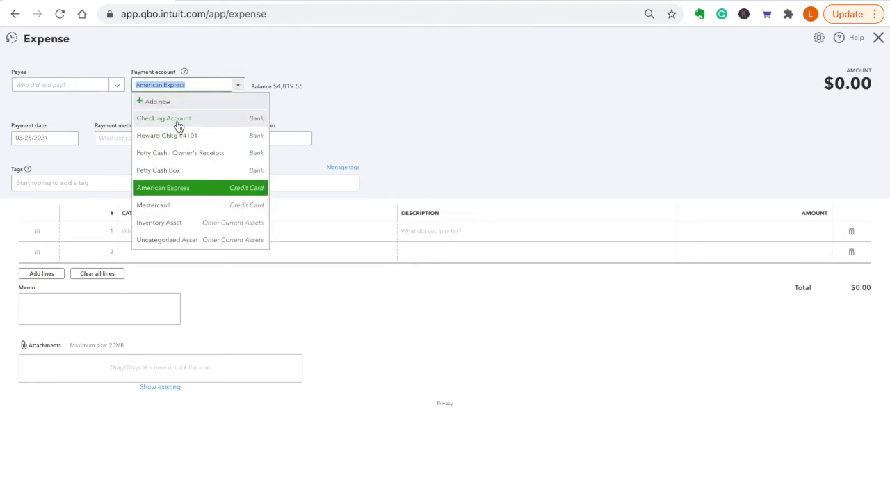
left_click(163, 118)
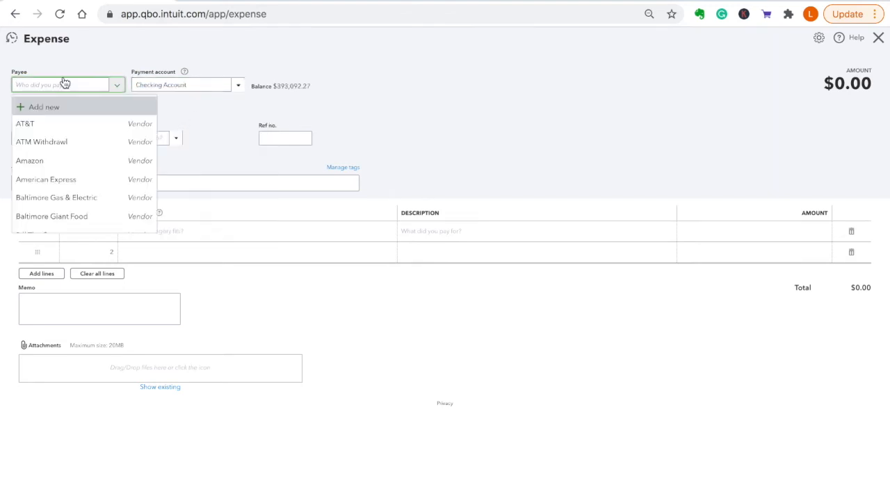
type("amer")
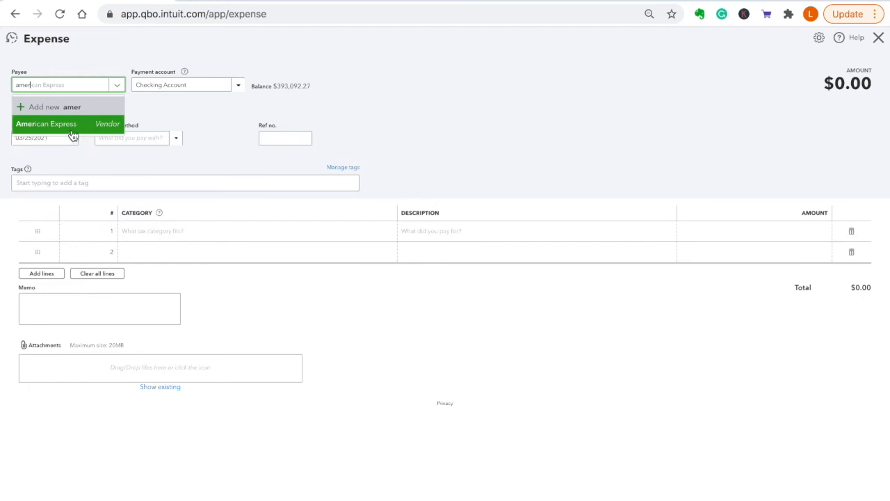
left_click(45, 124)
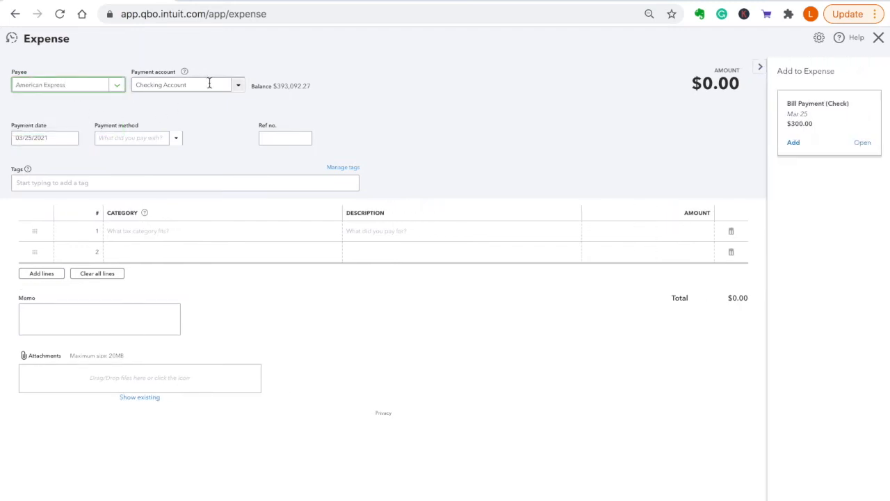
mouse_move(341, 147)
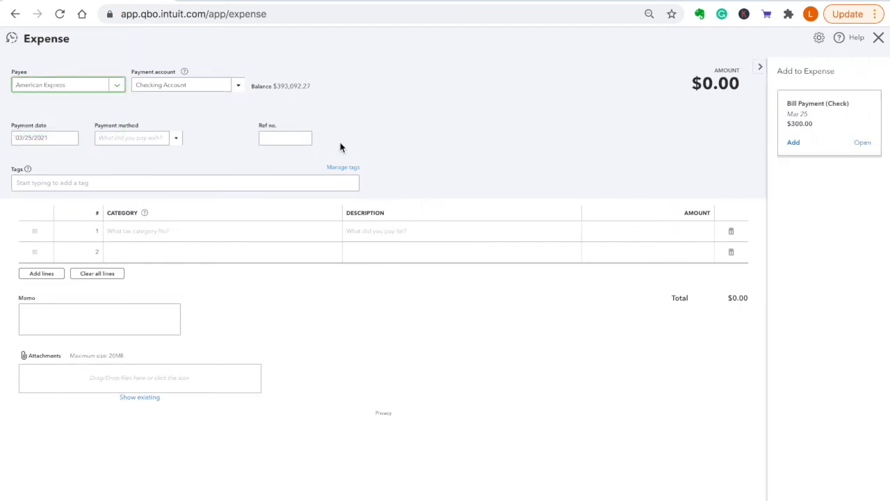
Step: Code the first line to the American Express category with a $1,000 amount
left_click(223, 231)
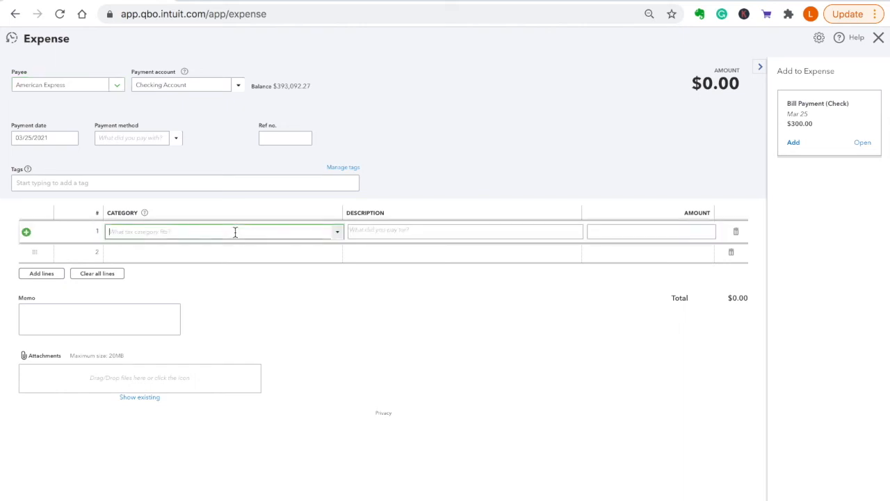
type("American Express")
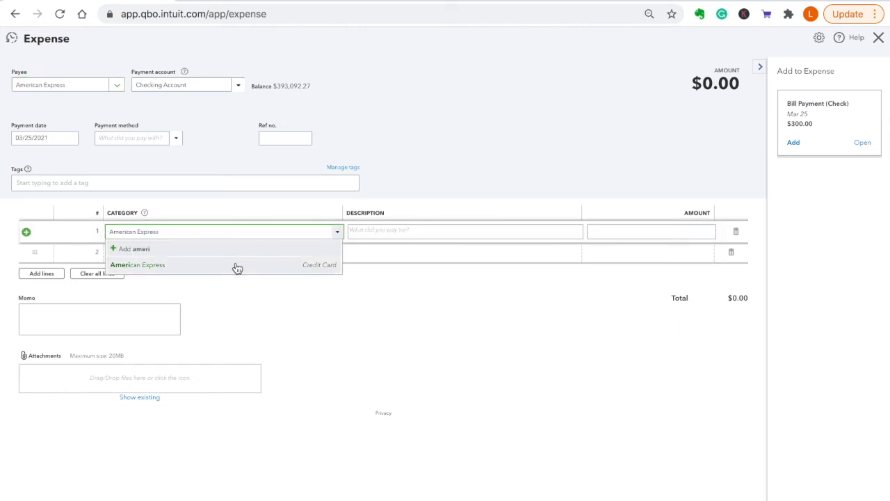
left_click(137, 264)
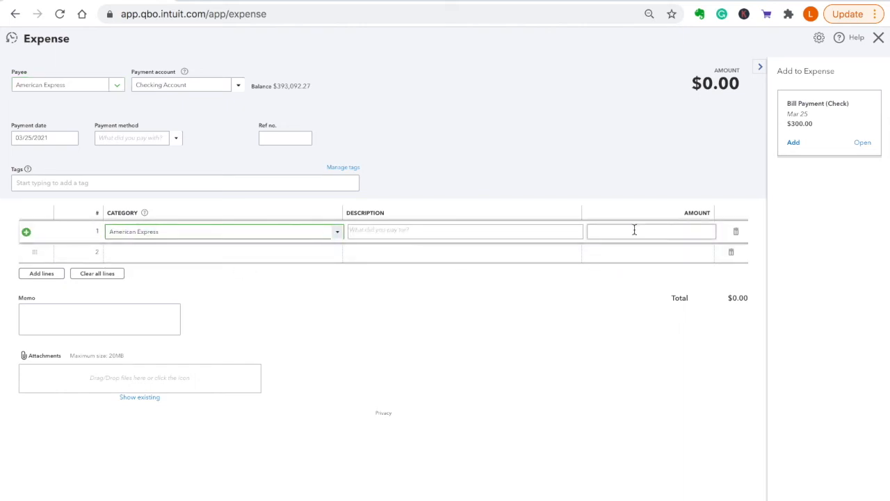
left_click(650, 231)
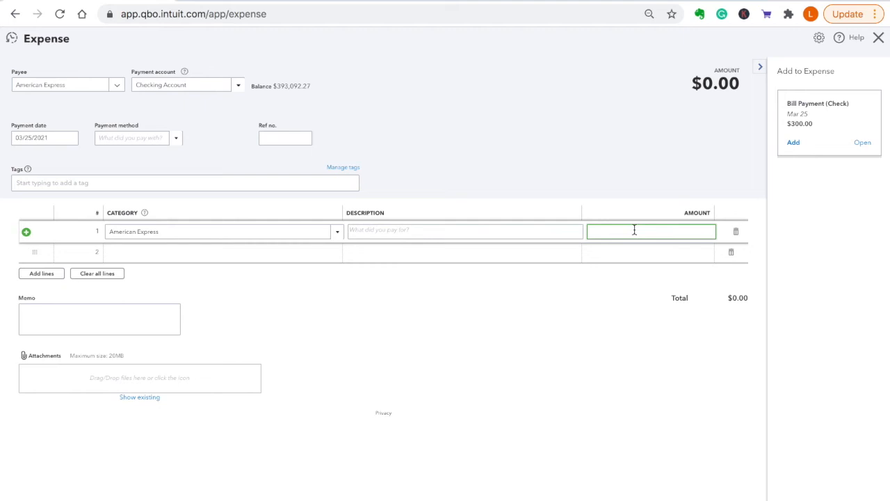
type("1")
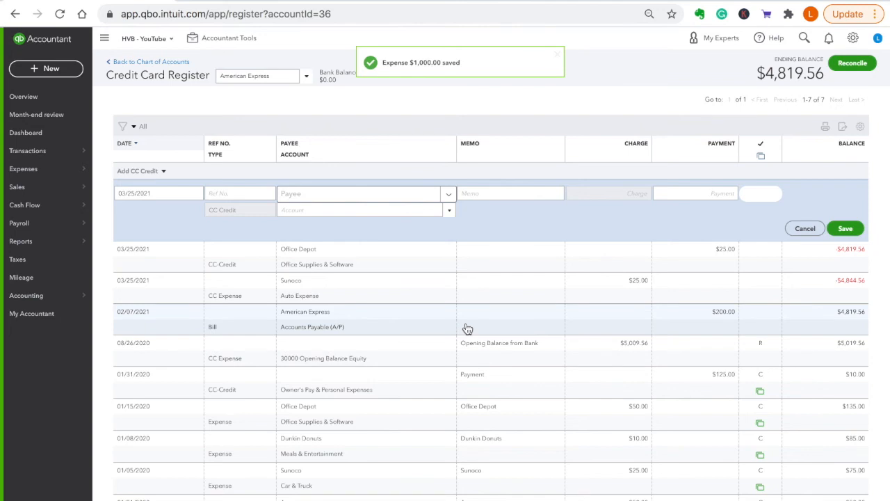
Step: Reload the American Express register so the $1,000.00 Checking payment appears, balance $3,819.56
scroll("down", 3)
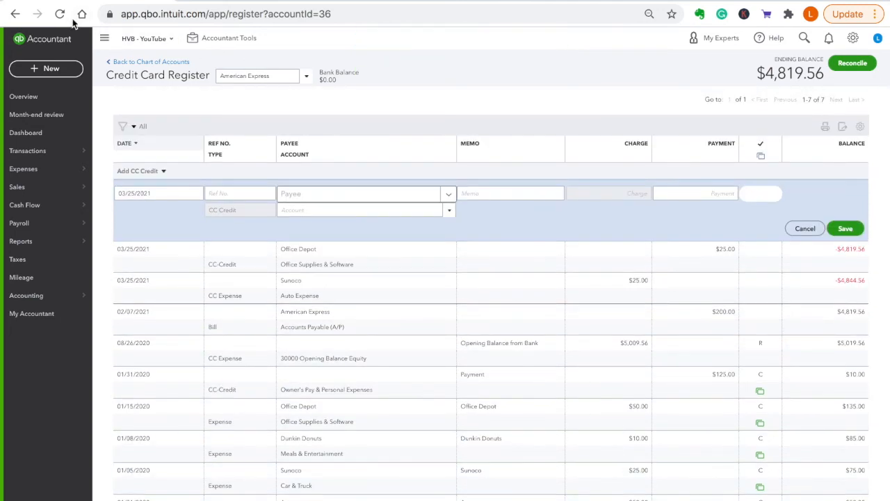
left_click(60, 14)
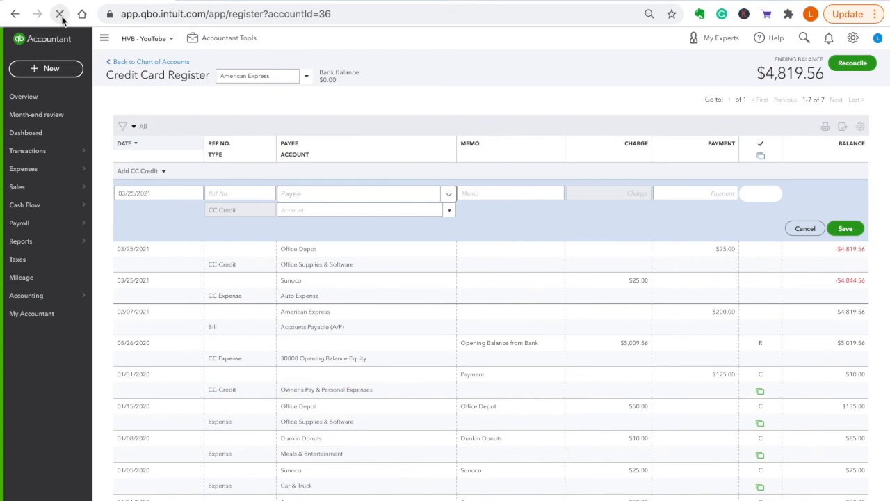
left_click(60, 14)
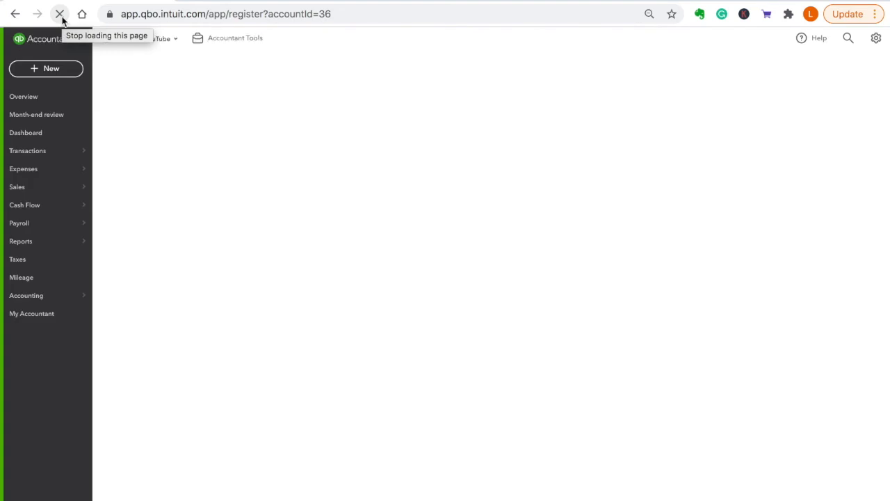
left_click(60, 14)
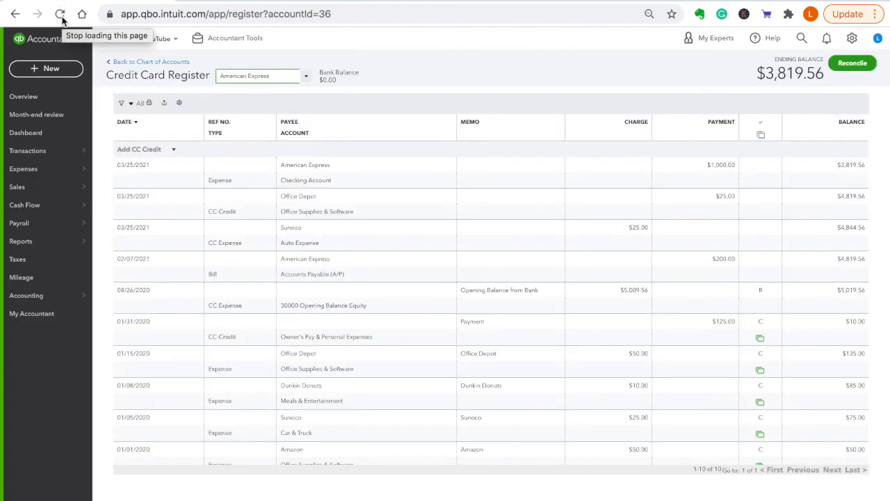
left_click(60, 14)
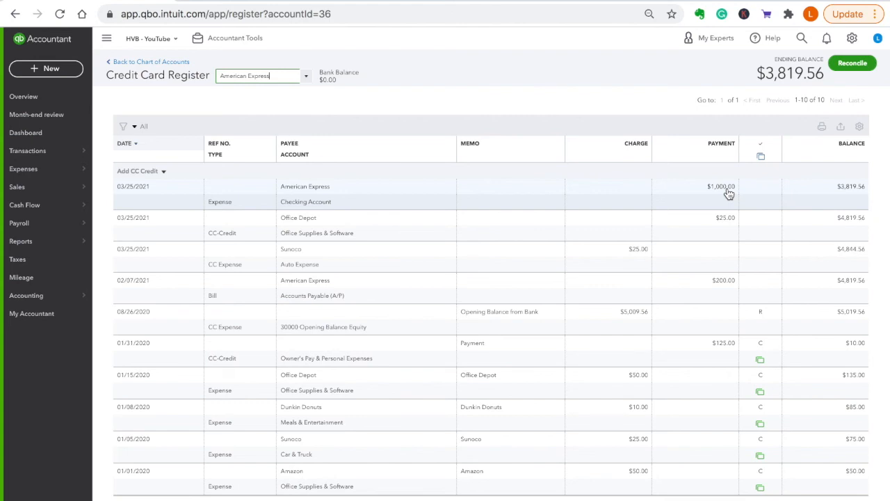
mouse_move(551, 219)
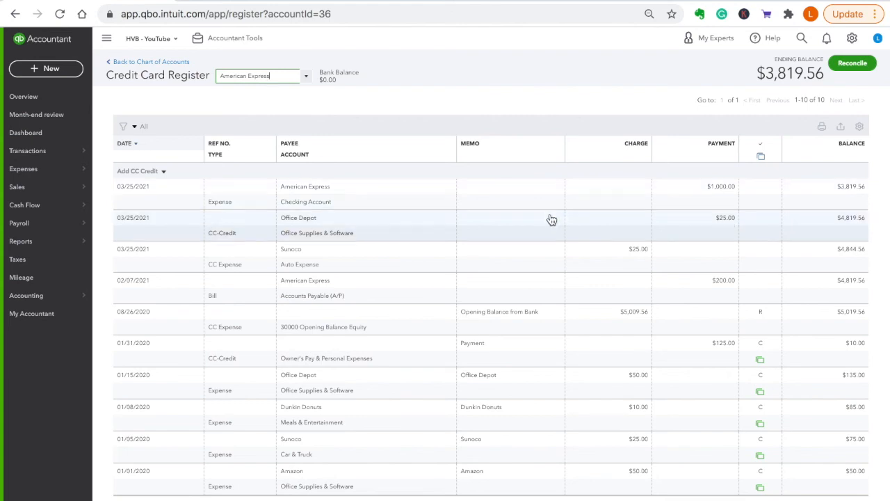
mouse_move(508, 226)
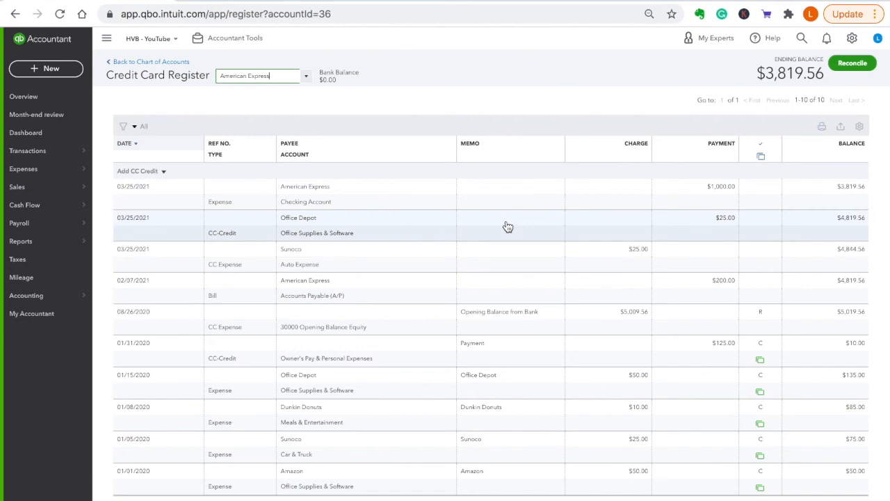
mouse_move(429, 242)
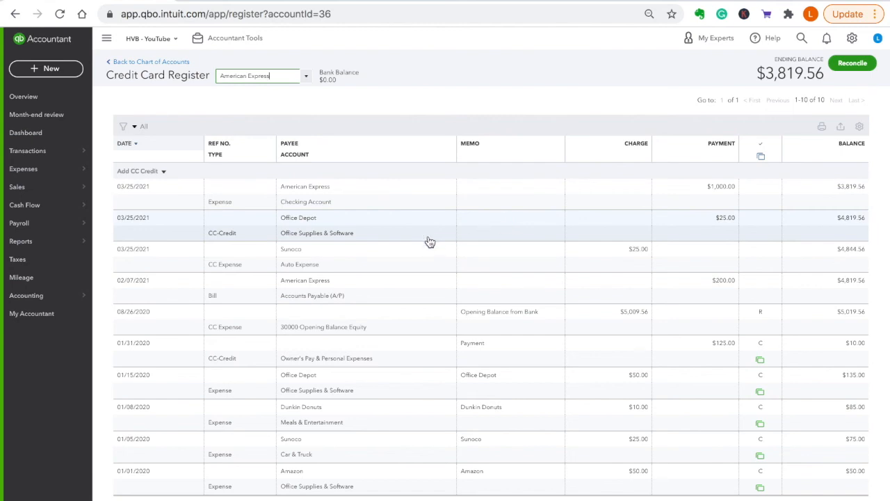
mouse_move(138, 173)
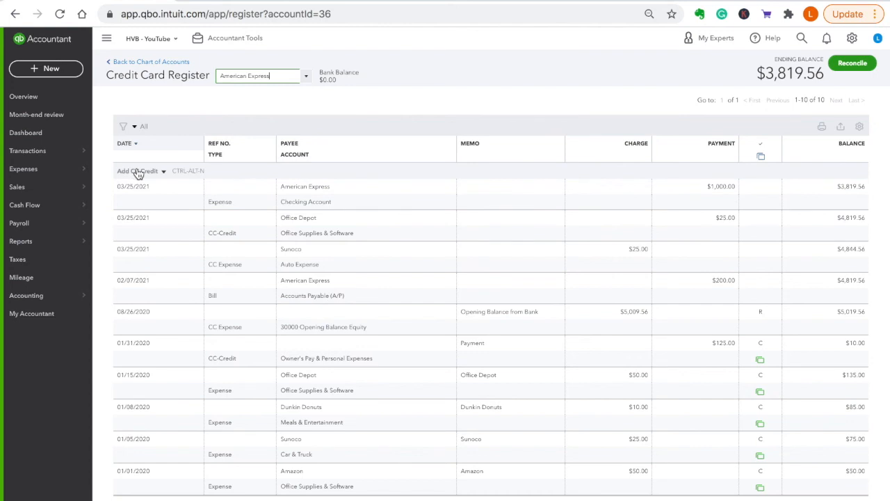
Step: Start a CC credit with memo 'Paid card with personal money.' and payment 1500.00
left_click(136, 170)
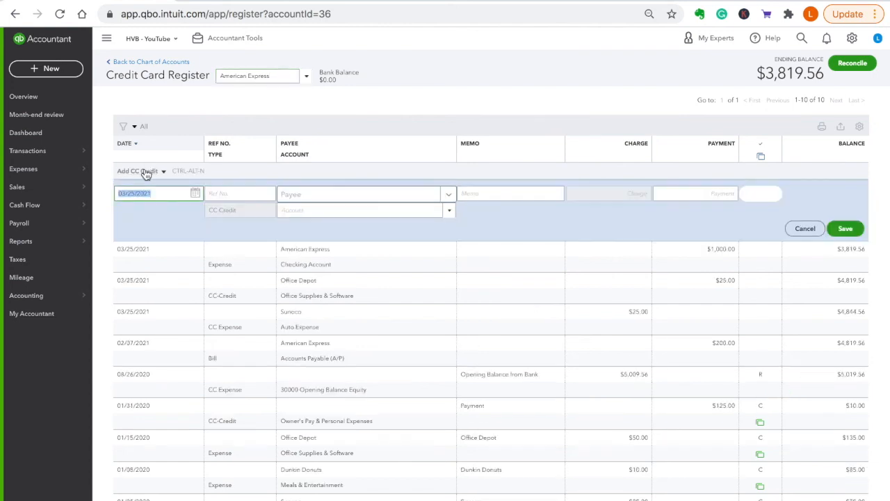
left_click(511, 193)
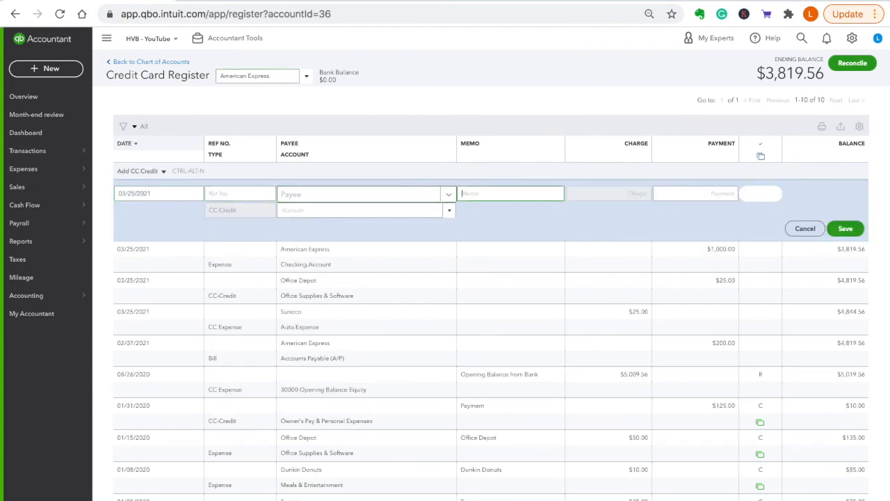
type("Paid card with pers")
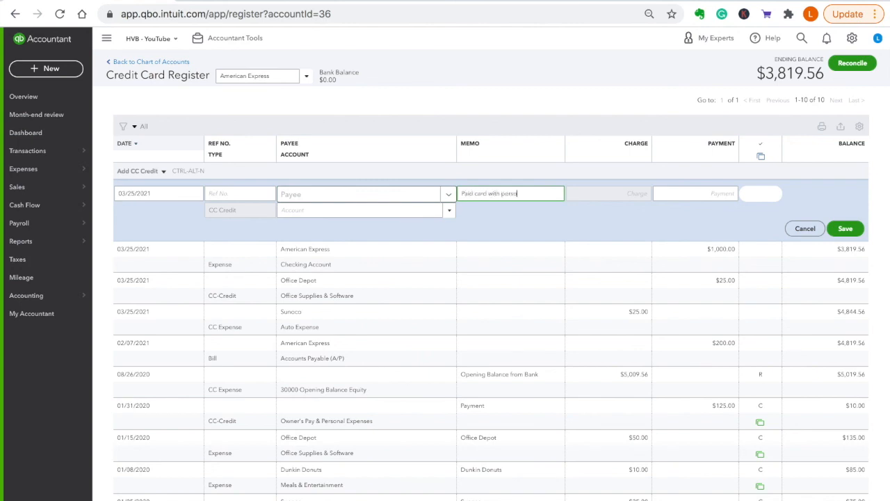
type("onal money")
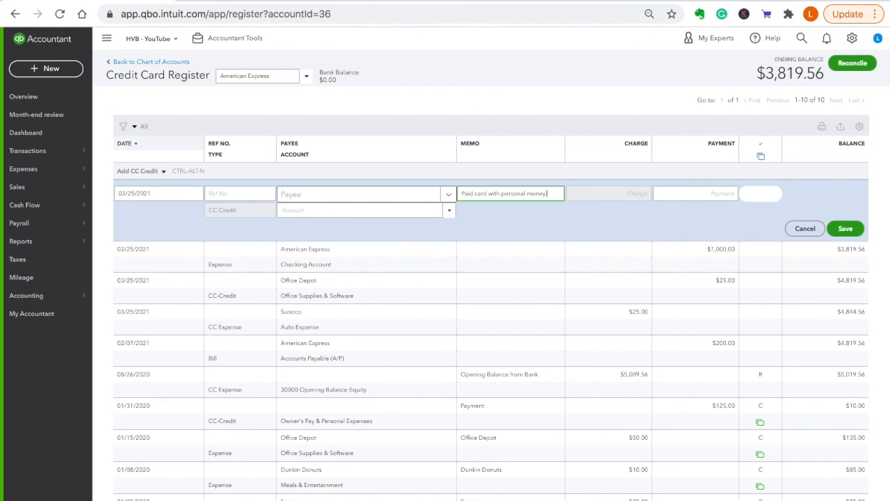
left_click(695, 193)
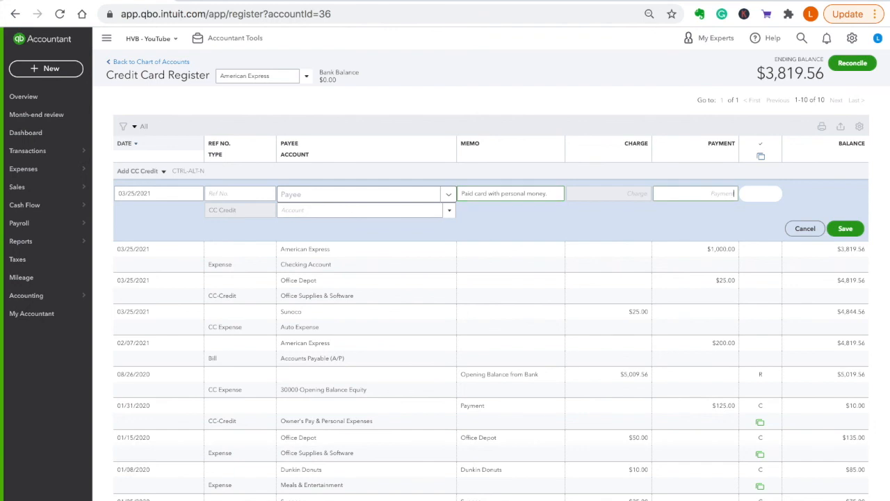
type("1500.00")
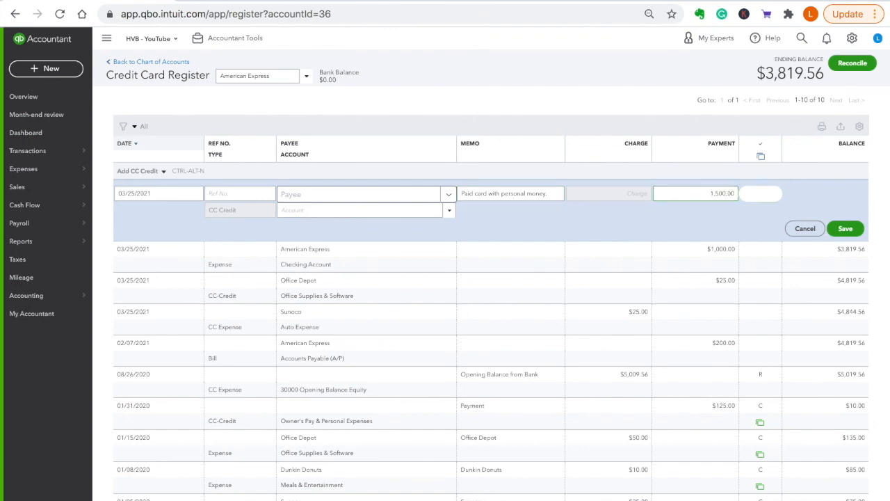
mouse_move(305, 226)
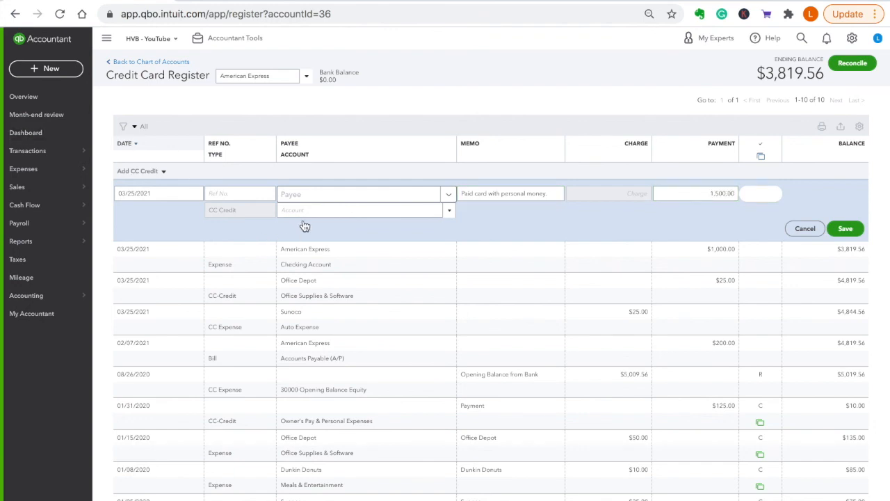
Step: Code the credit to 30005 Owner's Investment and save it, ending balance -$2,319.56
left_click(359, 210)
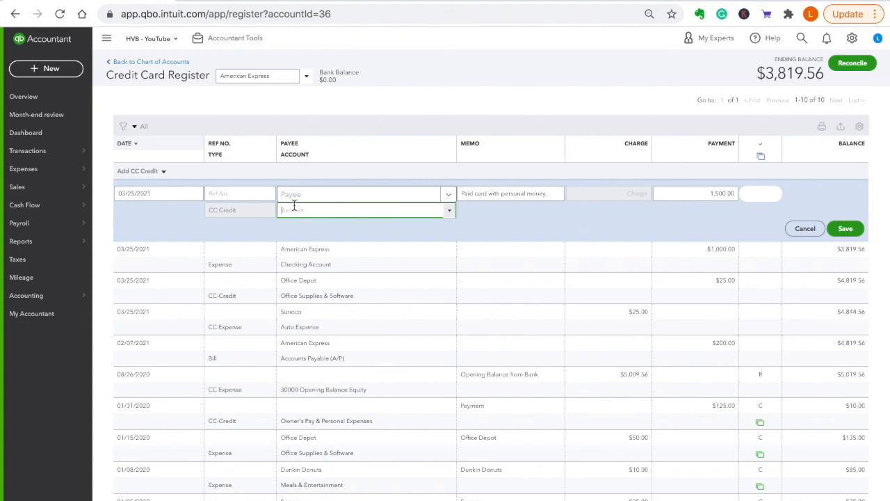
type("owne")
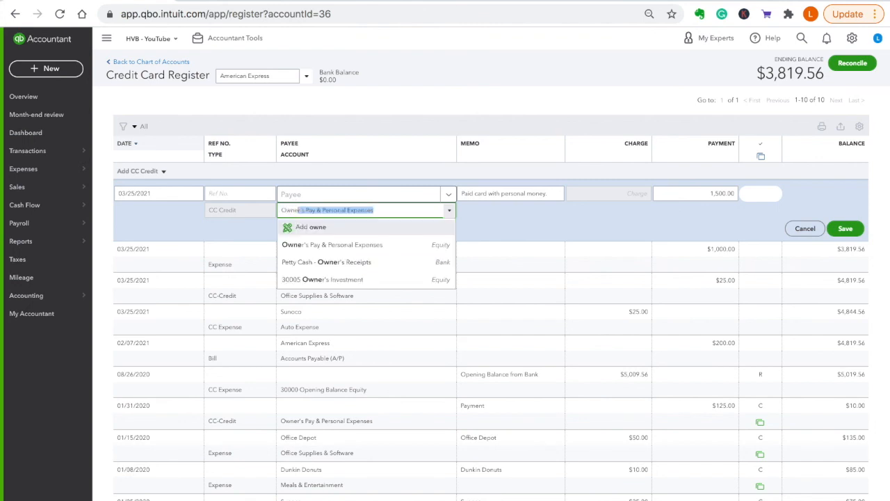
mouse_move(337, 279)
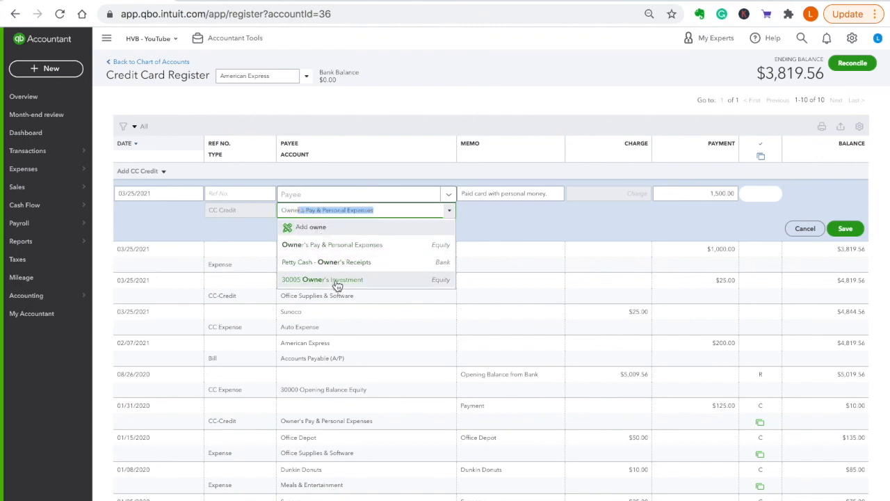
left_click(322, 279)
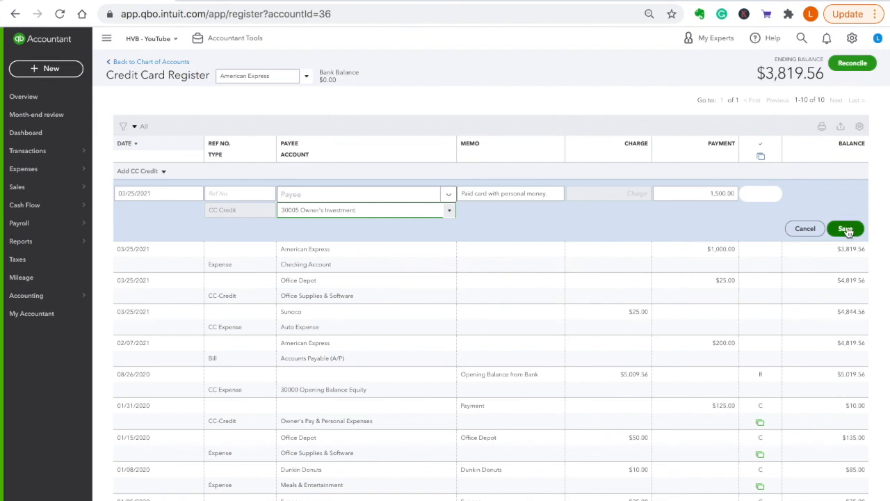
mouse_move(845, 228)
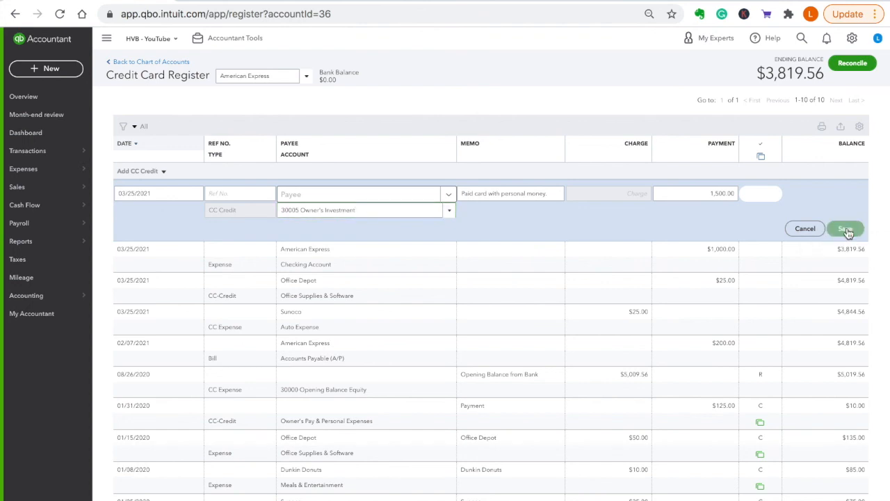
left_click(845, 228)
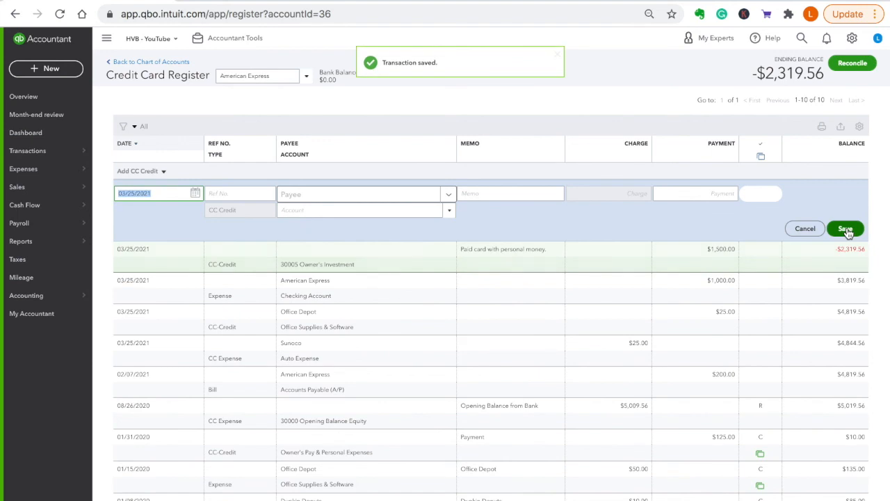